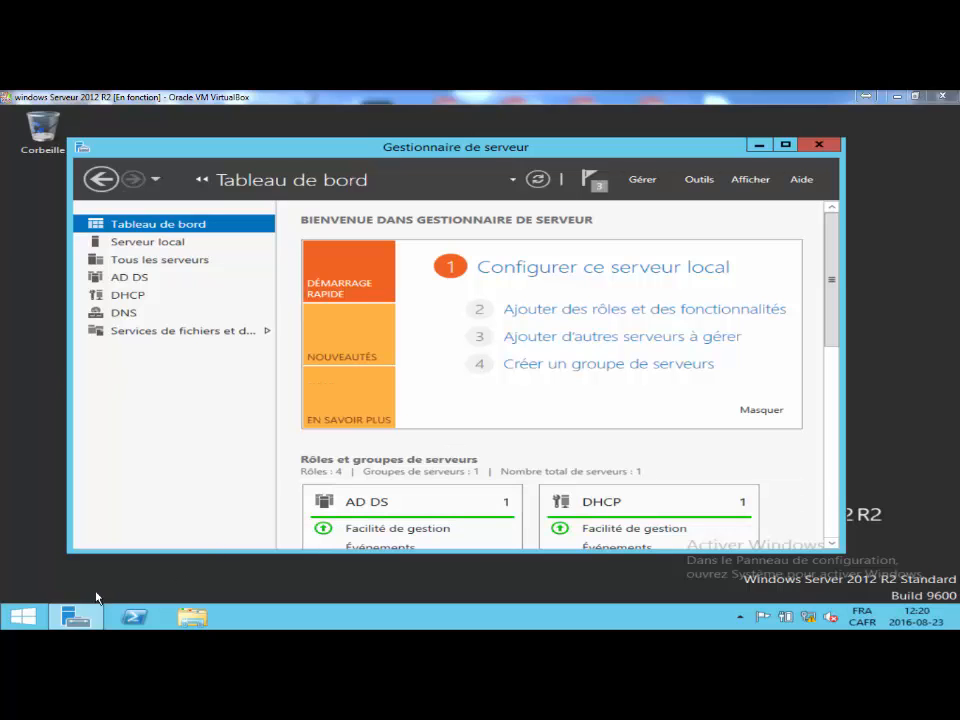
- Create a new folder named Profils_itinerants on the local D: drive
{"action": "left_click", "coordinate": [192, 616]}
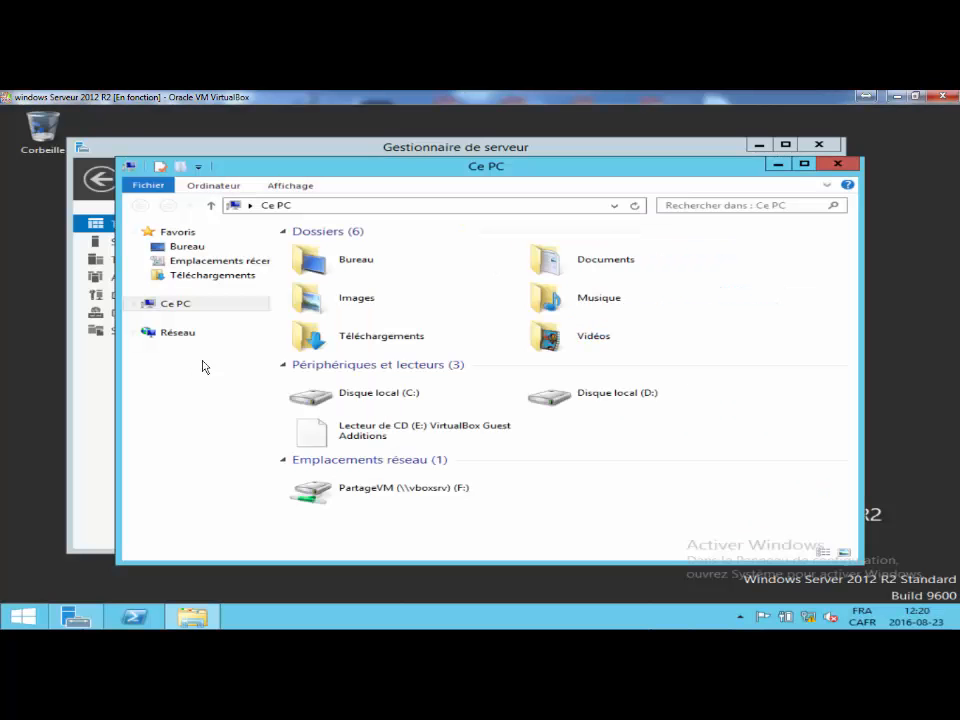
{"action": "double_click", "coordinate": [592, 392]}
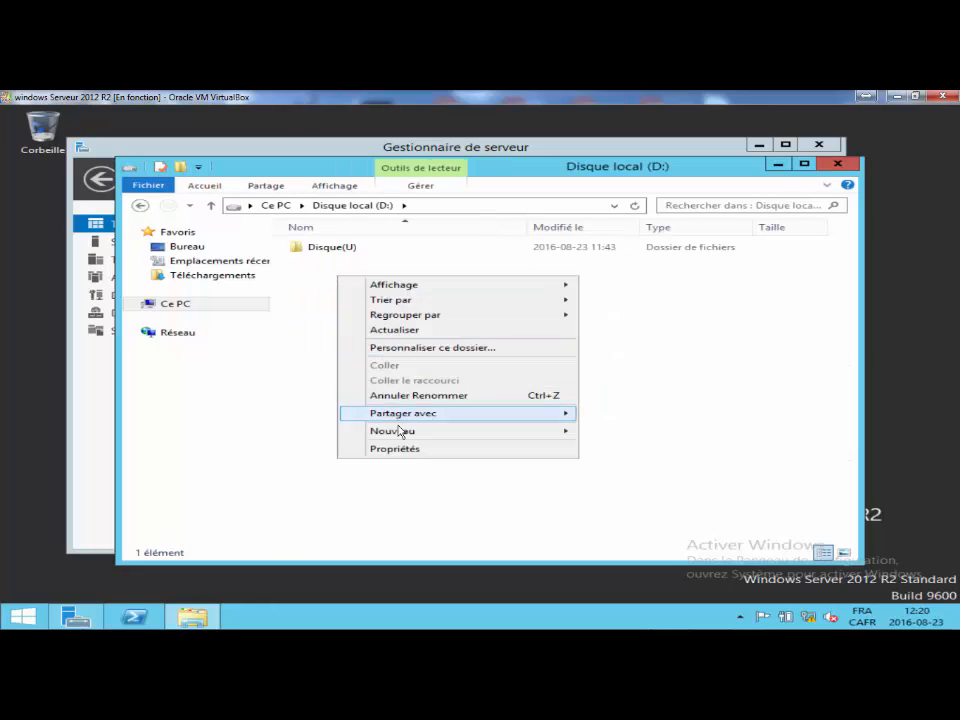
{"action": "left_click", "coordinate": [392, 430]}
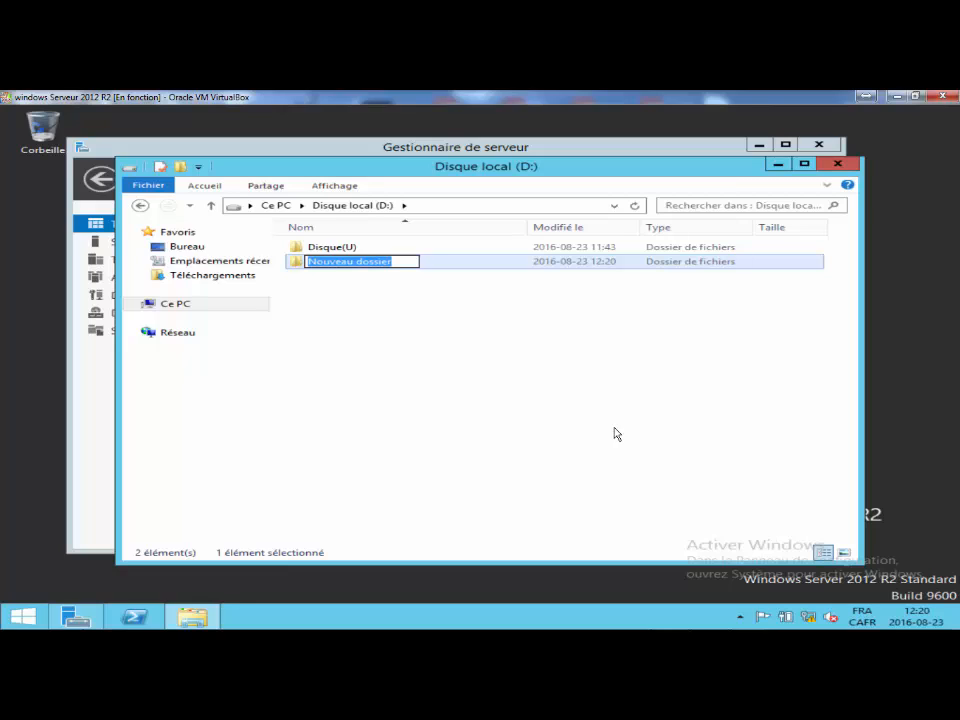
{"action": "type", "text": "Profils_"}
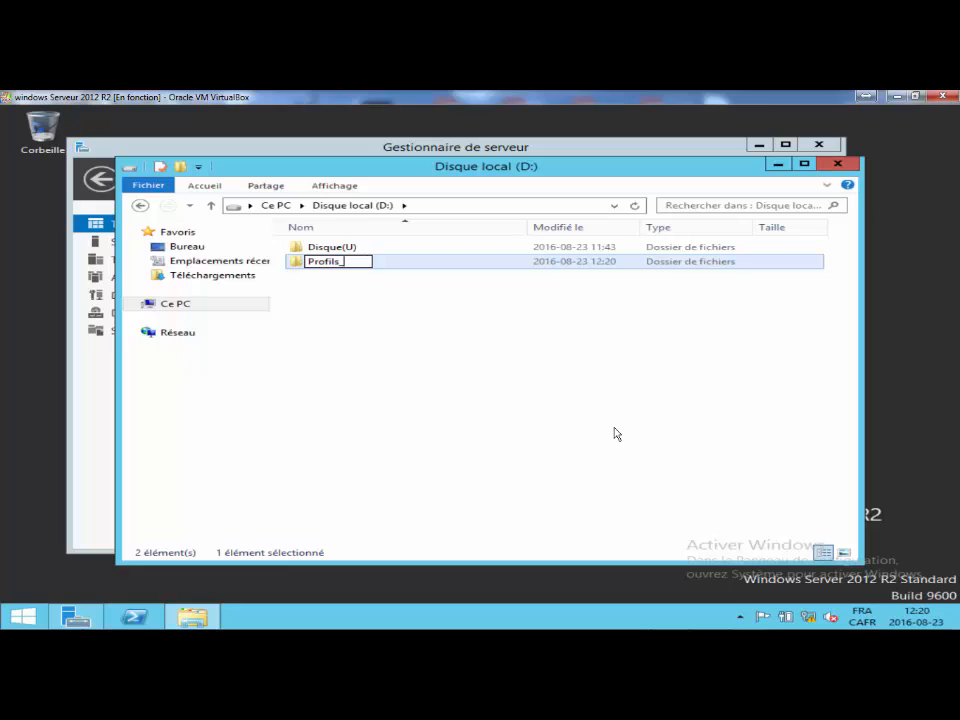
{"action": "type", "text": "itinerants"}
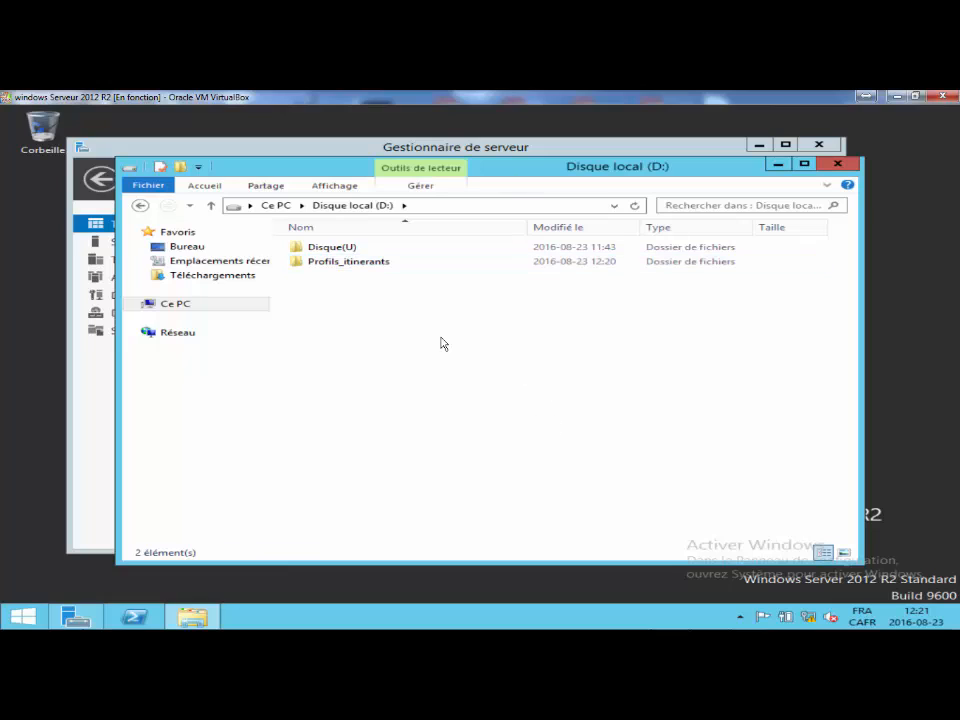
{"action": "mouse_move", "coordinate": [324, 264]}
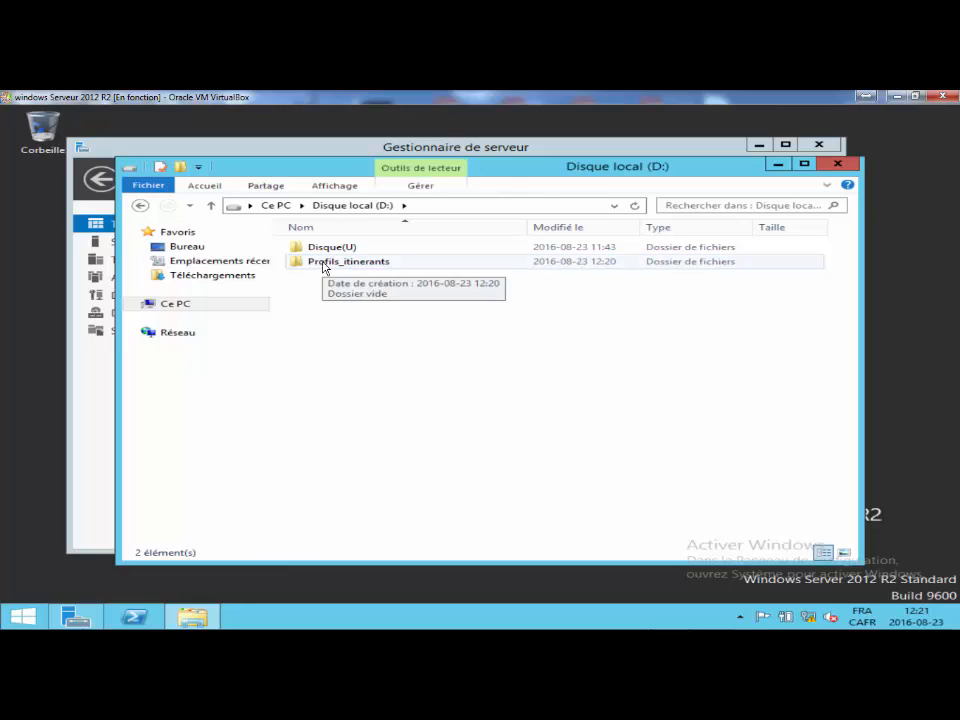
- Enable advanced sharing on Profils_itinerants and start adding accounts to its share permissions
{"action": "right_click", "coordinate": [348, 260]}
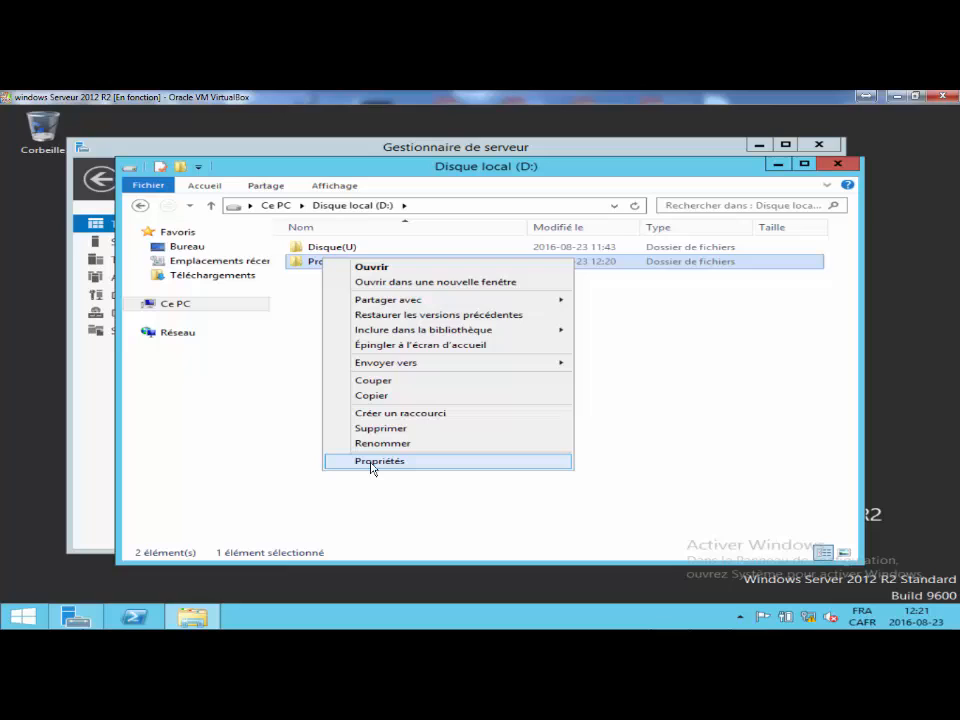
{"action": "left_click", "coordinate": [380, 460]}
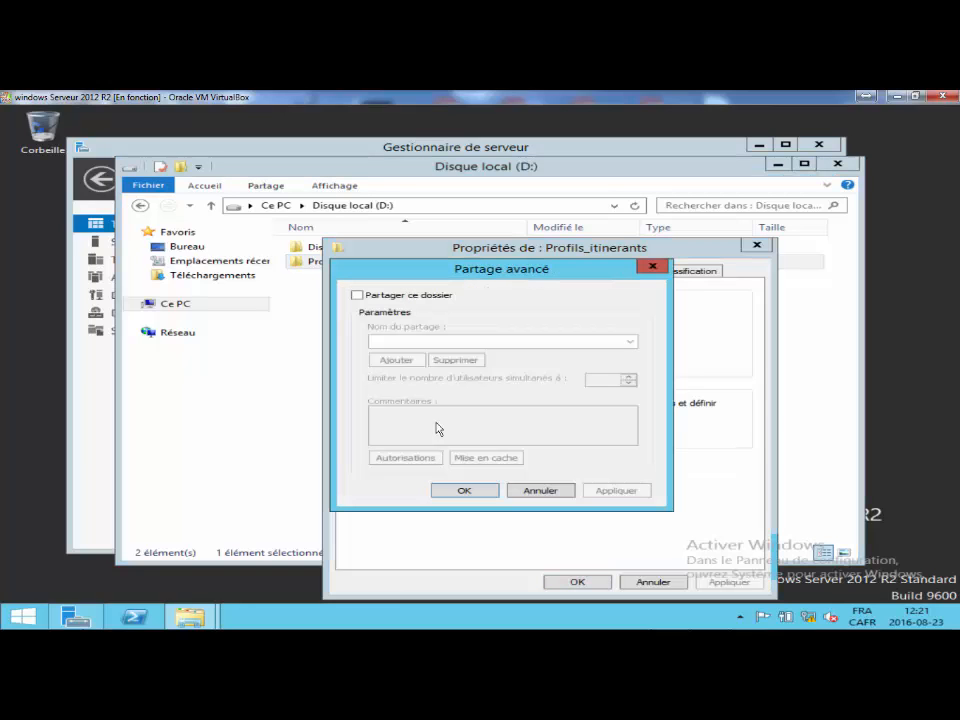
{"action": "left_click", "coordinate": [356, 294]}
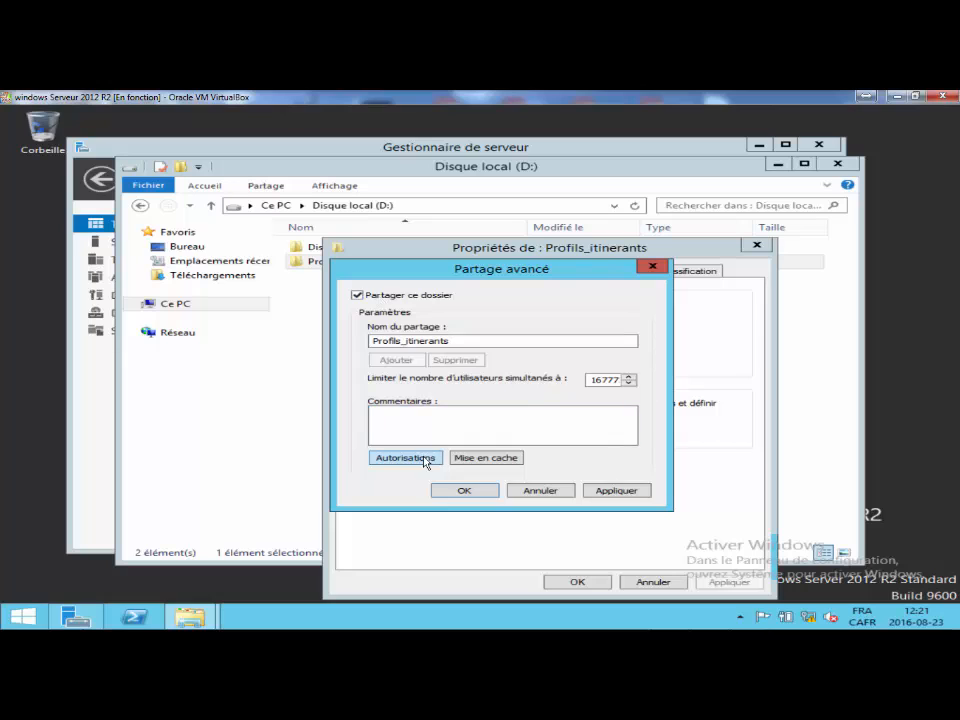
{"action": "left_click", "coordinate": [404, 456]}
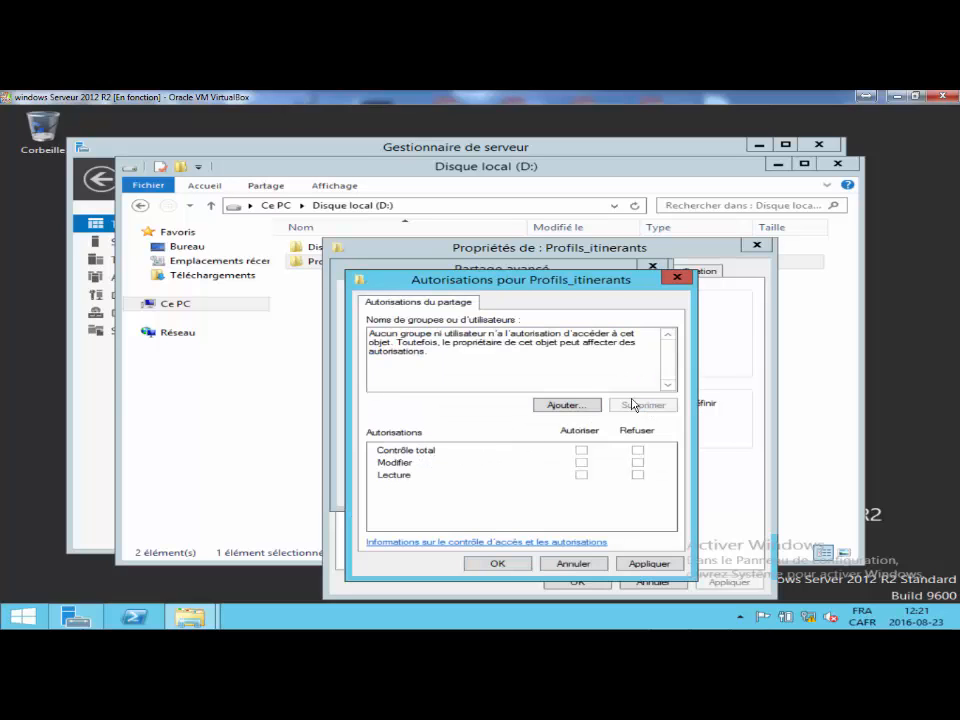
{"action": "left_click", "coordinate": [566, 404]}
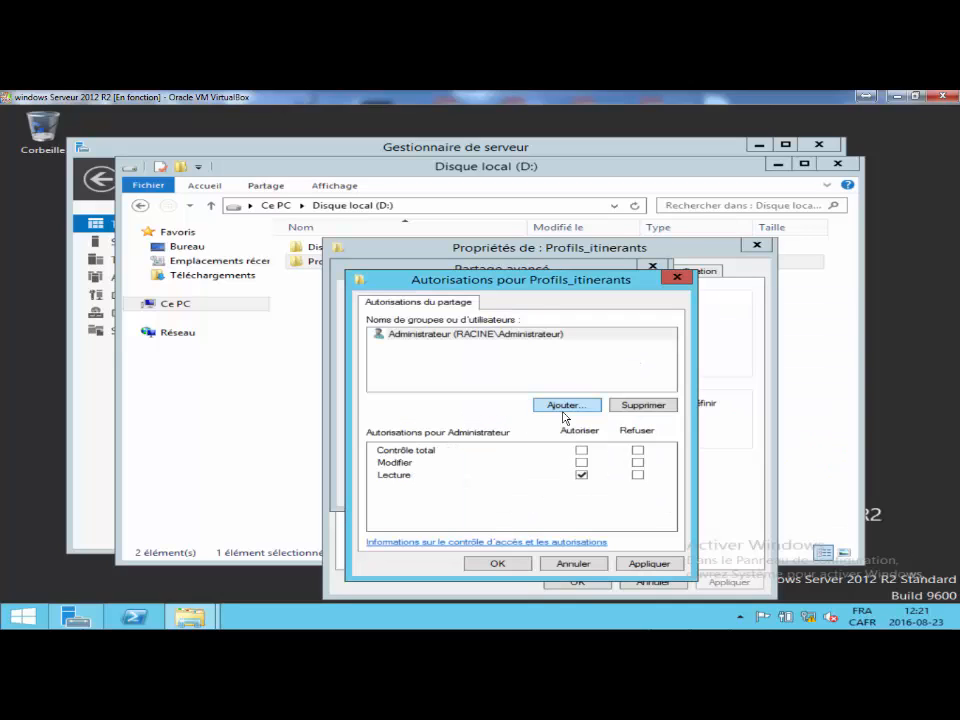
- Grant the domain users group access to the share and confirm the sharing settings
{"action": "left_click", "coordinate": [582, 448]}
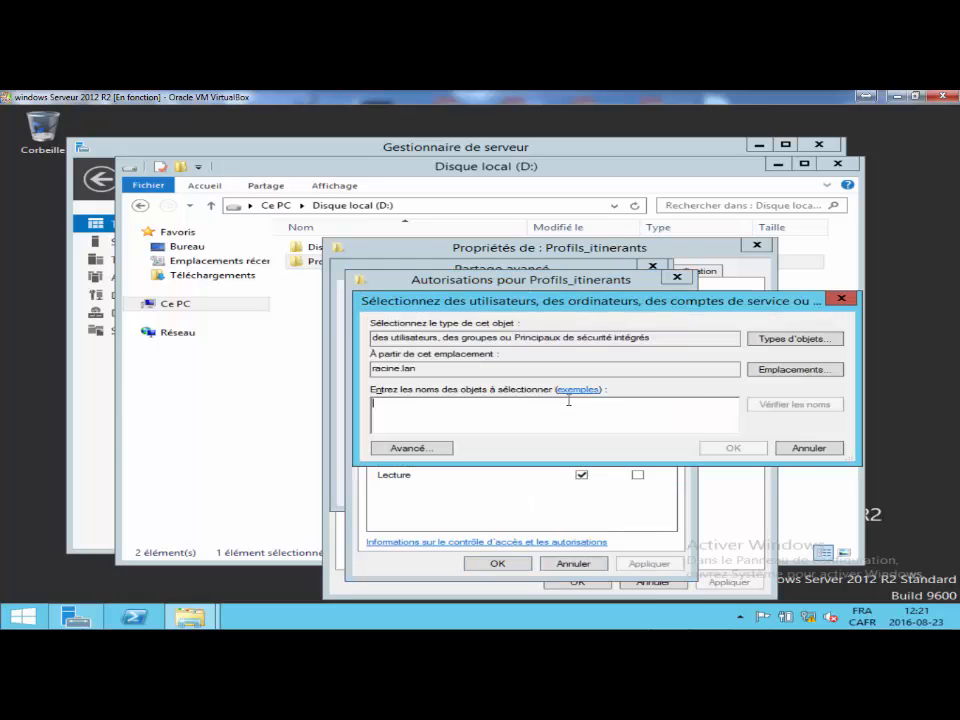
{"action": "type", "text": "uti"}
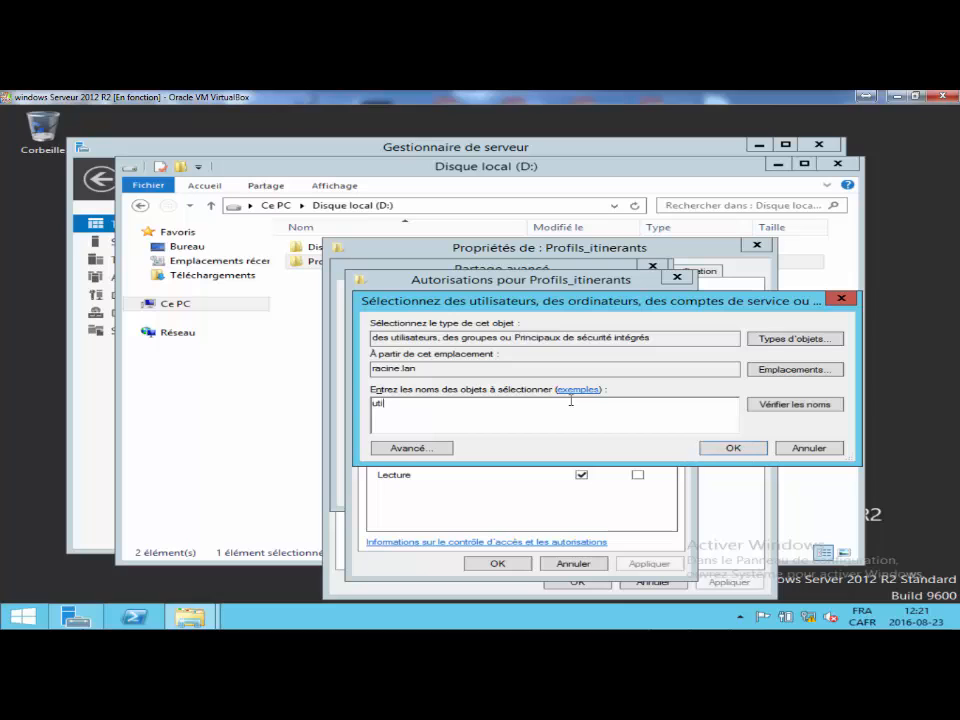
{"action": "left_click", "coordinate": [794, 404]}
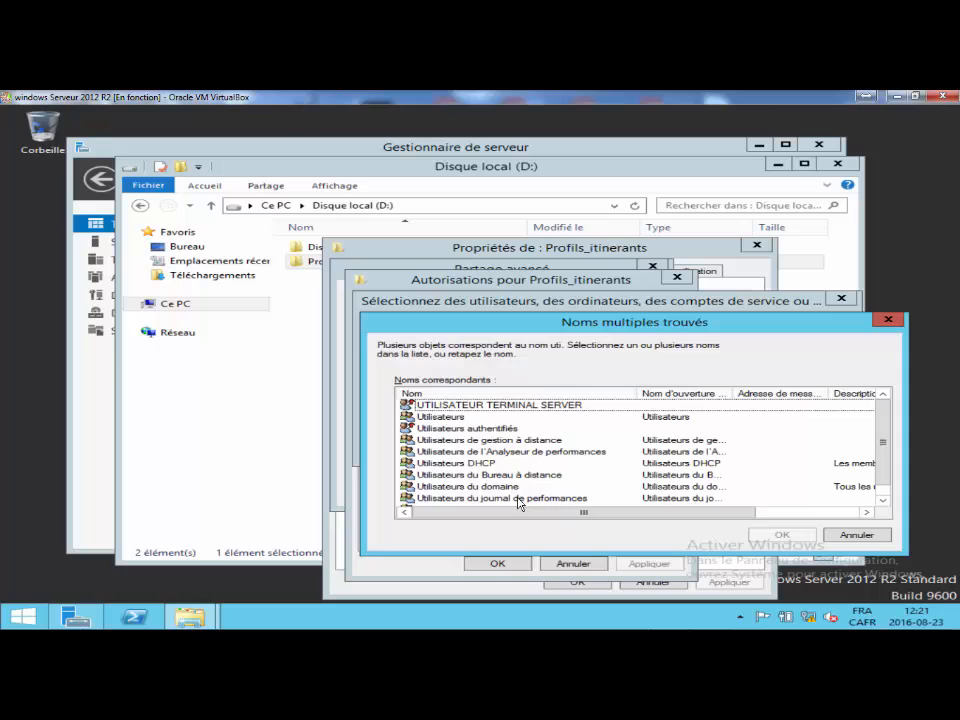
{"action": "left_click", "coordinate": [782, 534]}
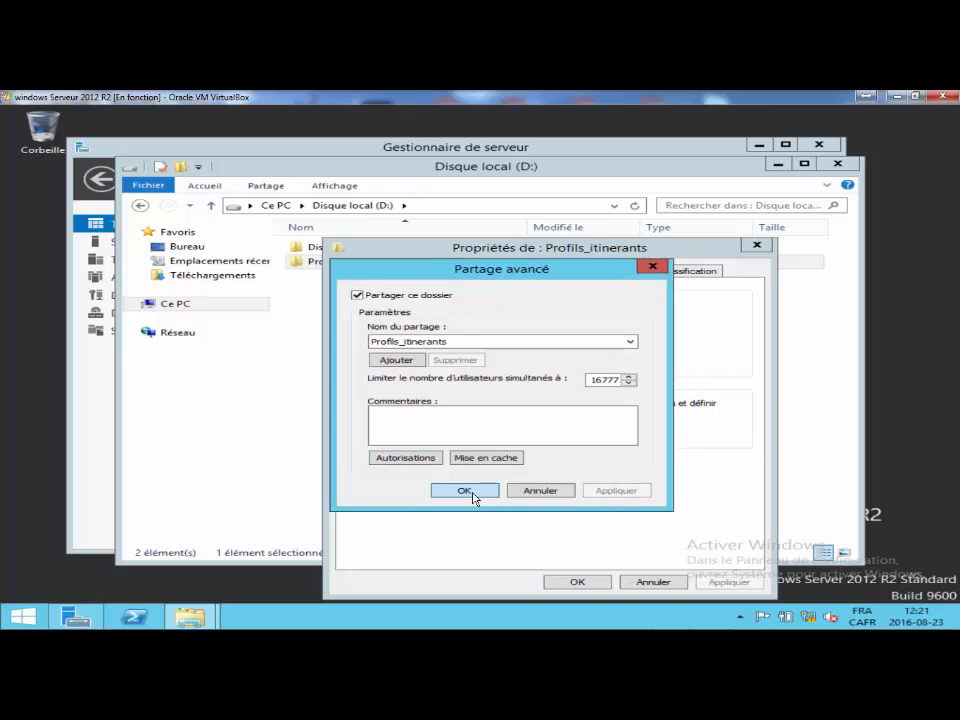
{"action": "left_click", "coordinate": [464, 490]}
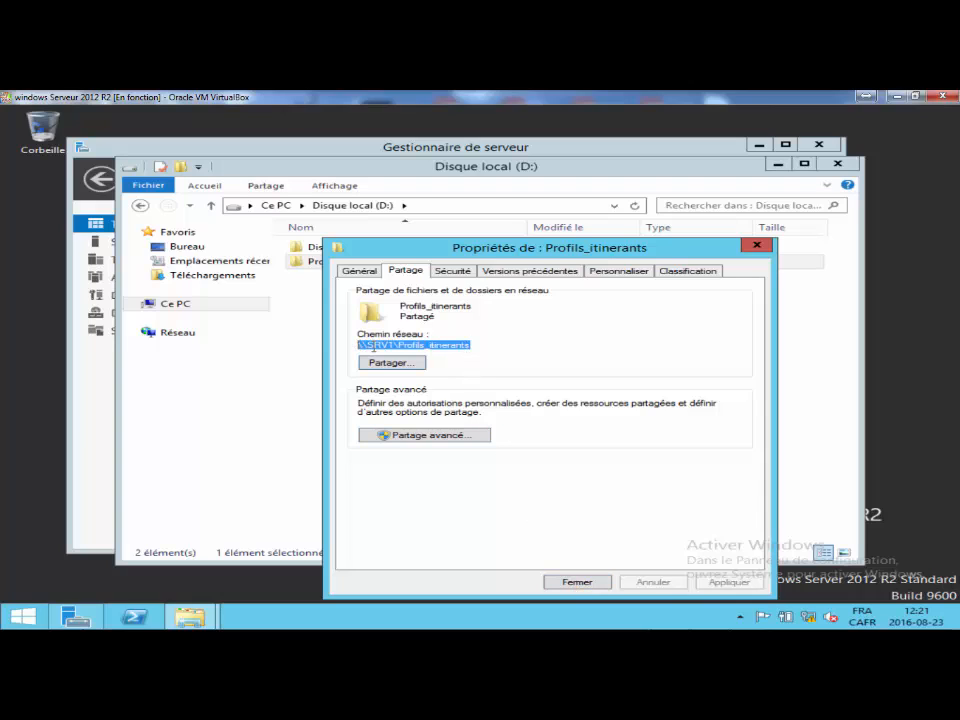
- Copy the \\SRV1\Profils_itinerants network path and close the folder properties
{"action": "right_click", "coordinate": [412, 344]}
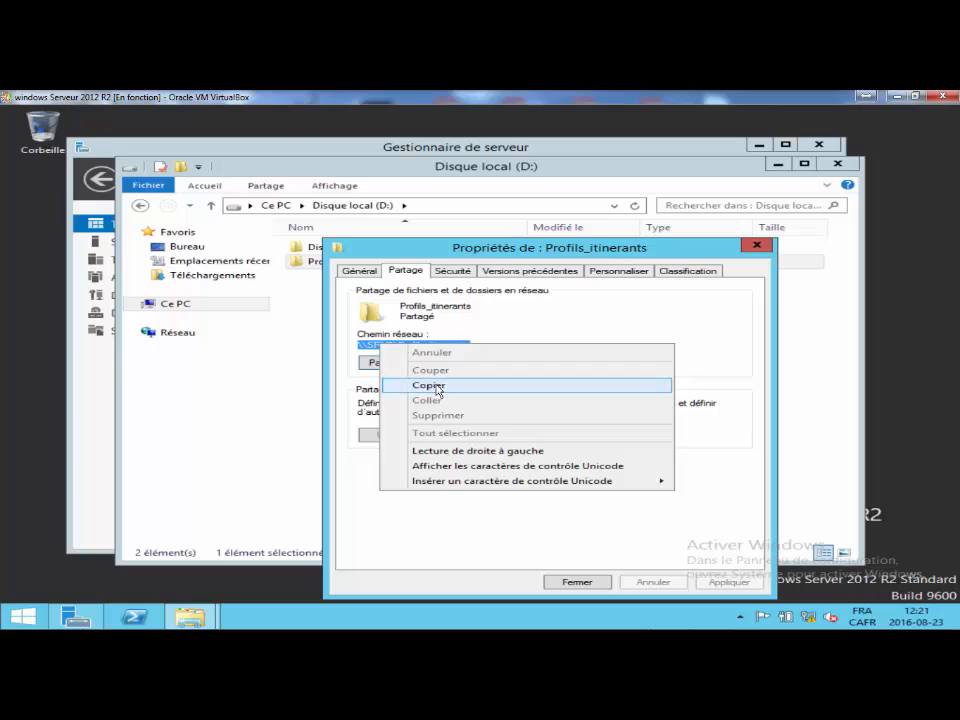
{"action": "left_click", "coordinate": [428, 384]}
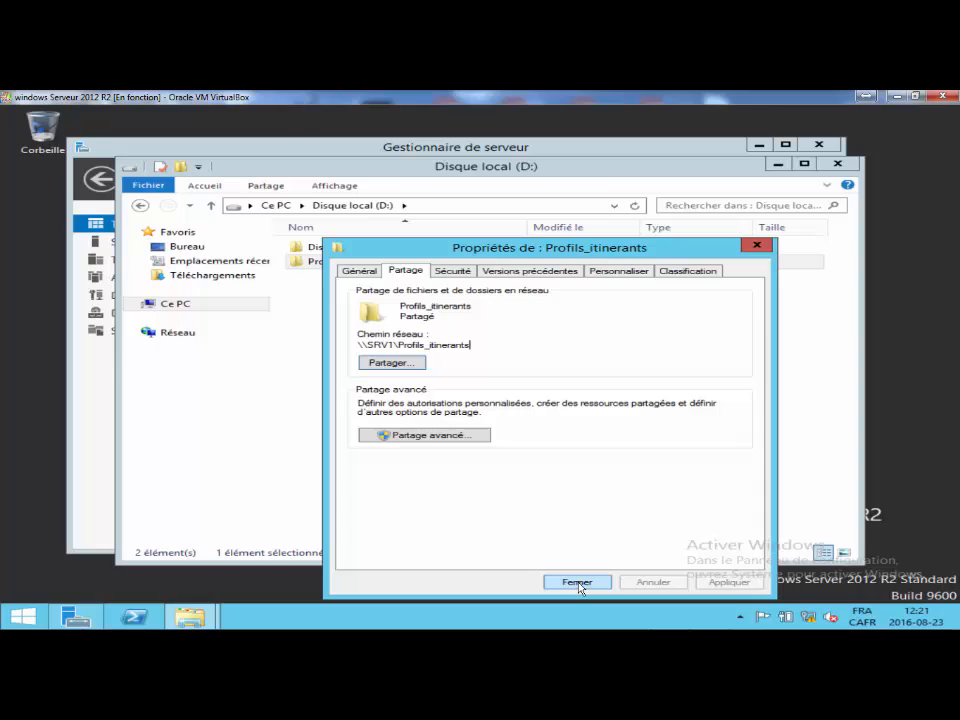
{"action": "left_click", "coordinate": [576, 582]}
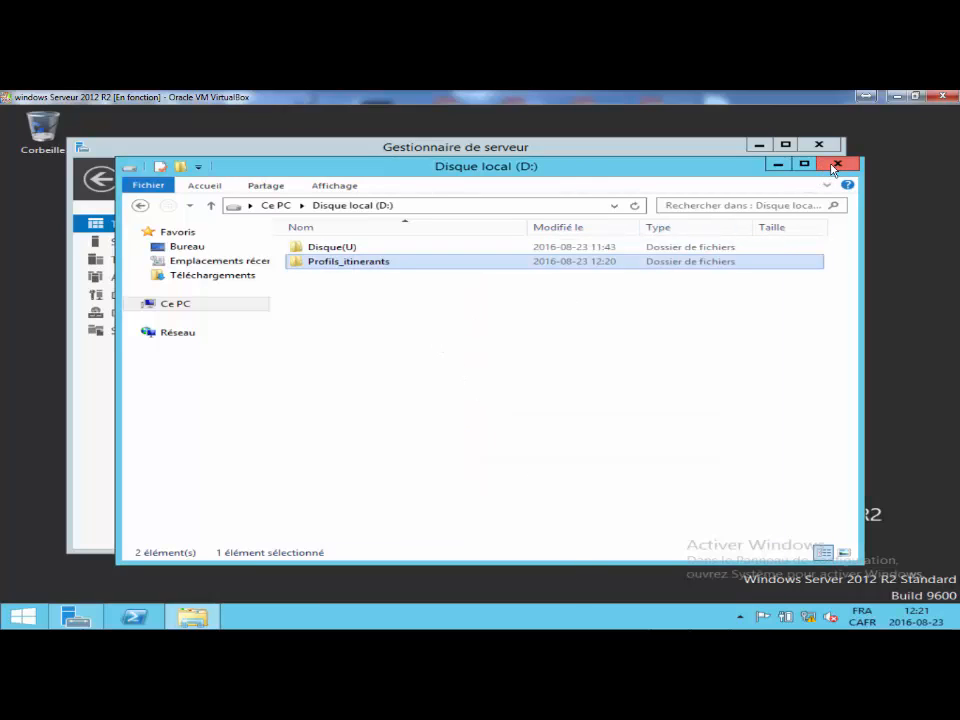
- Launch Group Policy Management and expand Forêt > Domaines > racine.lan > OU_racine.lan
{"action": "left_click", "coordinate": [838, 164]}
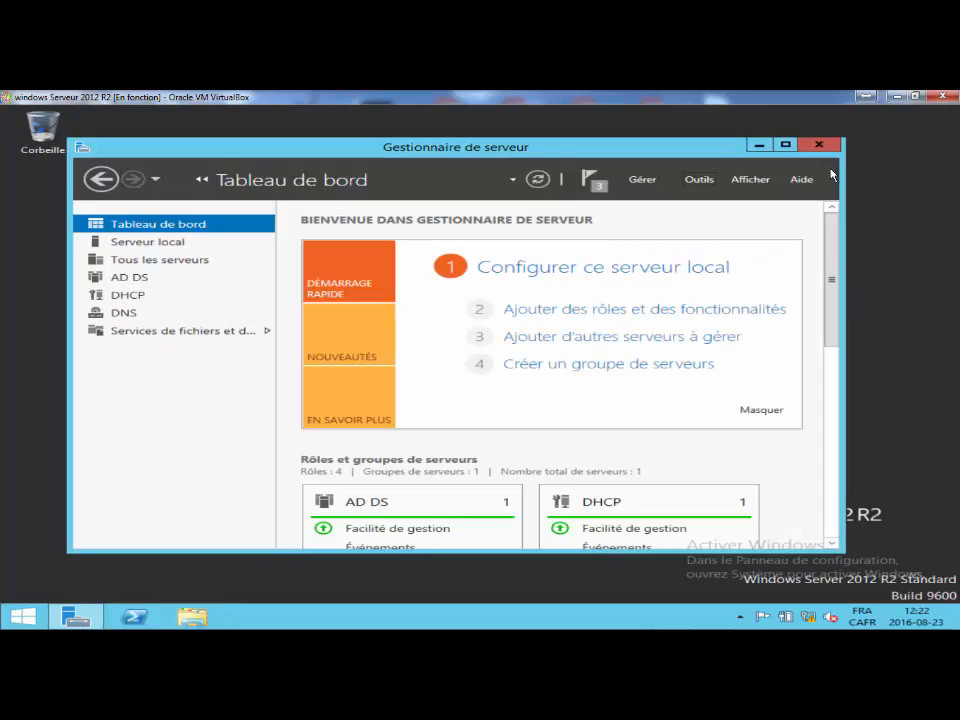
{"action": "left_click", "coordinate": [698, 180]}
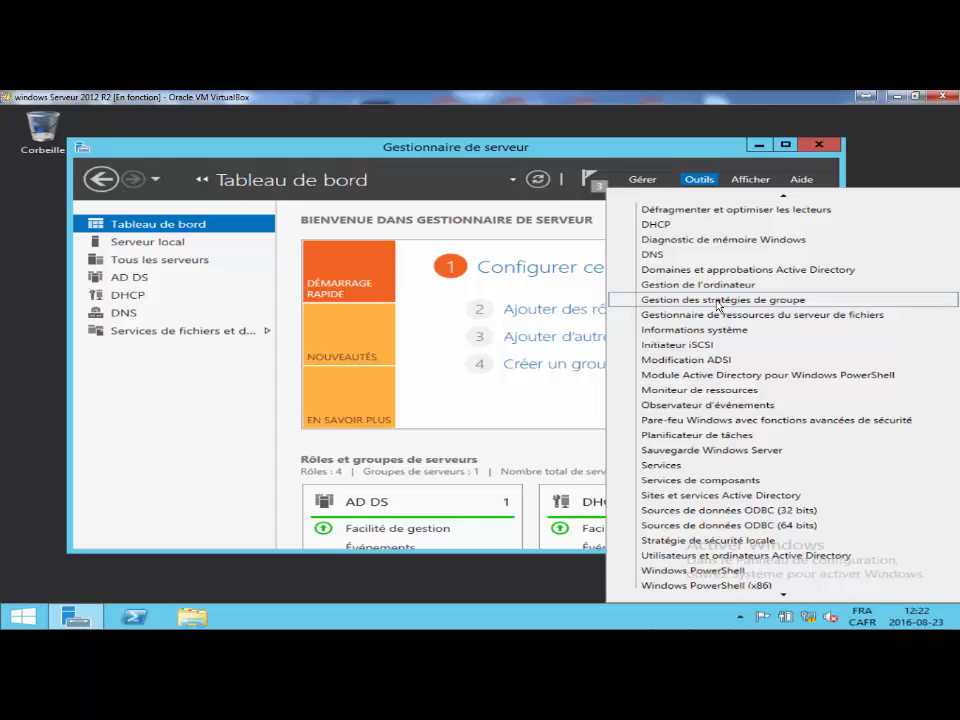
{"action": "left_click", "coordinate": [722, 300]}
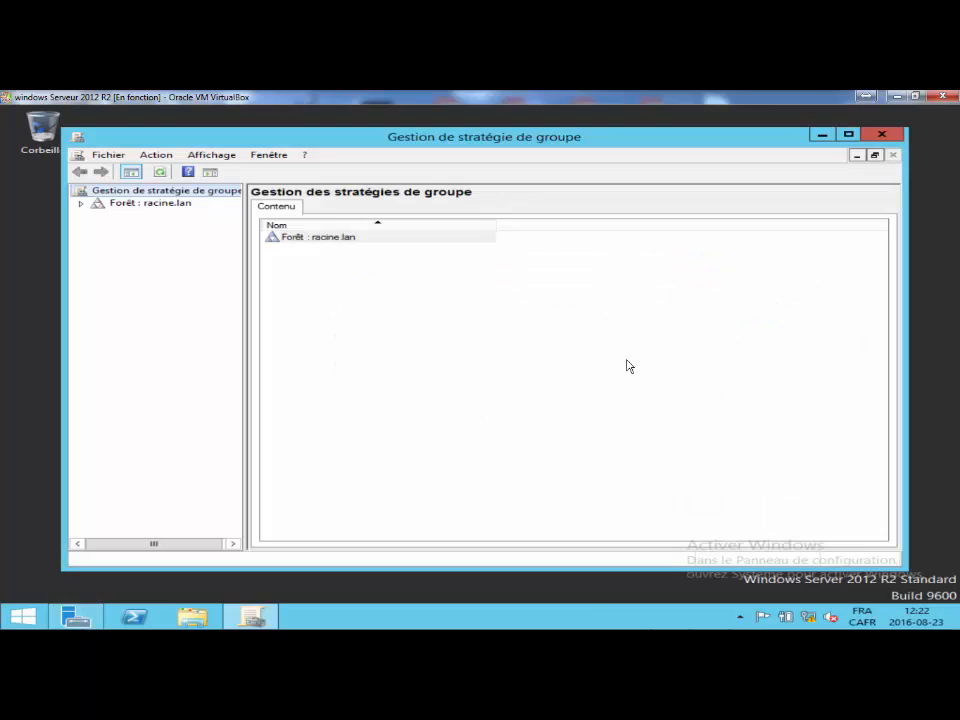
{"action": "left_click", "coordinate": [80, 202]}
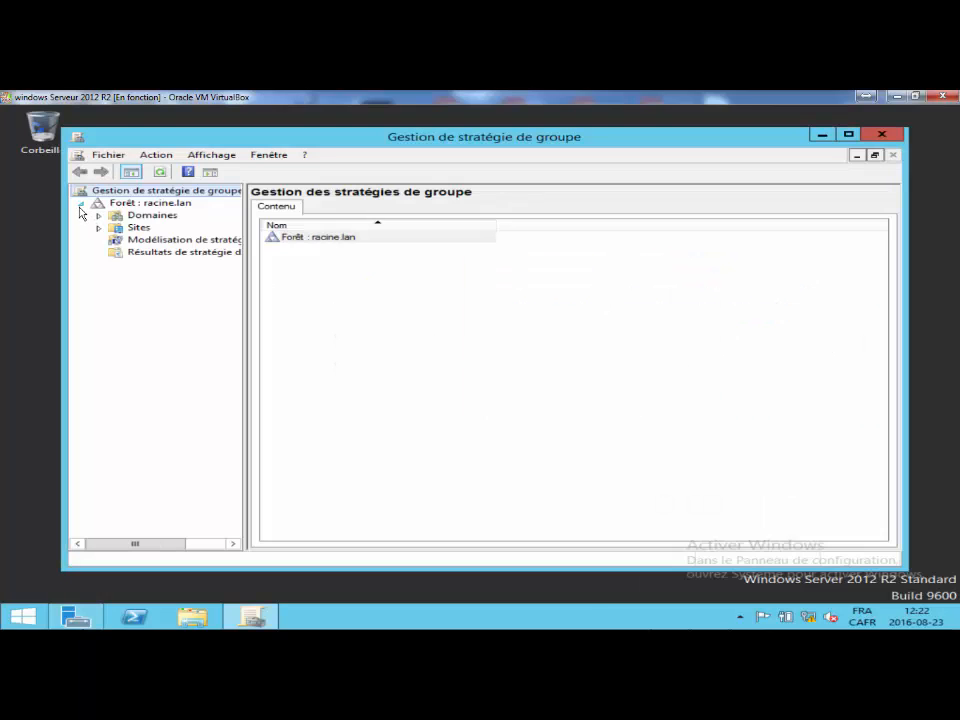
{"action": "left_click", "coordinate": [100, 216]}
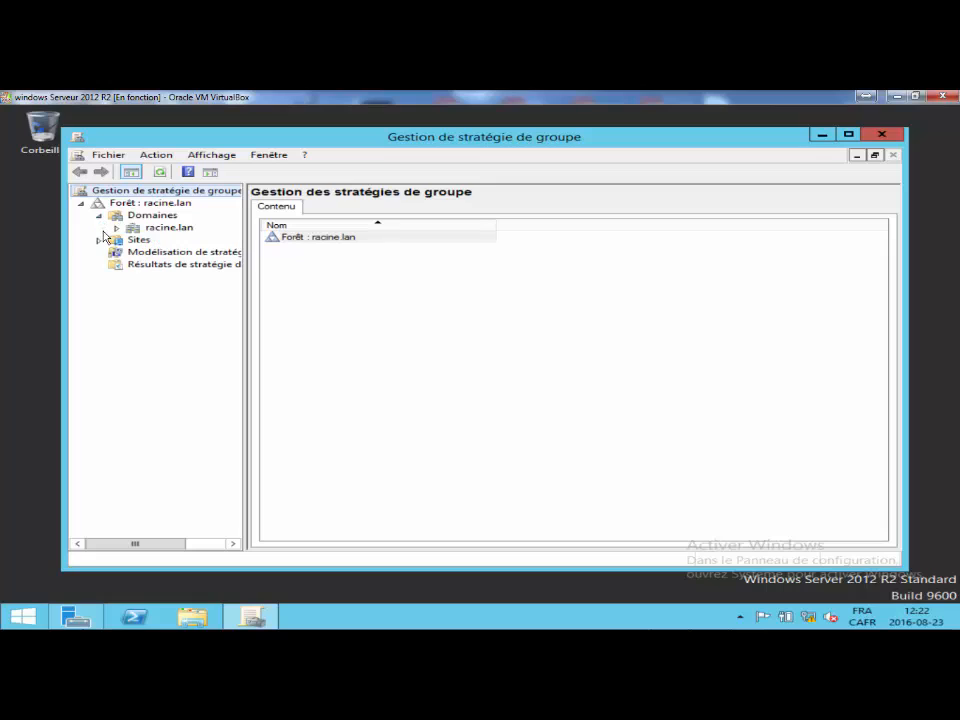
{"action": "left_click", "coordinate": [116, 228]}
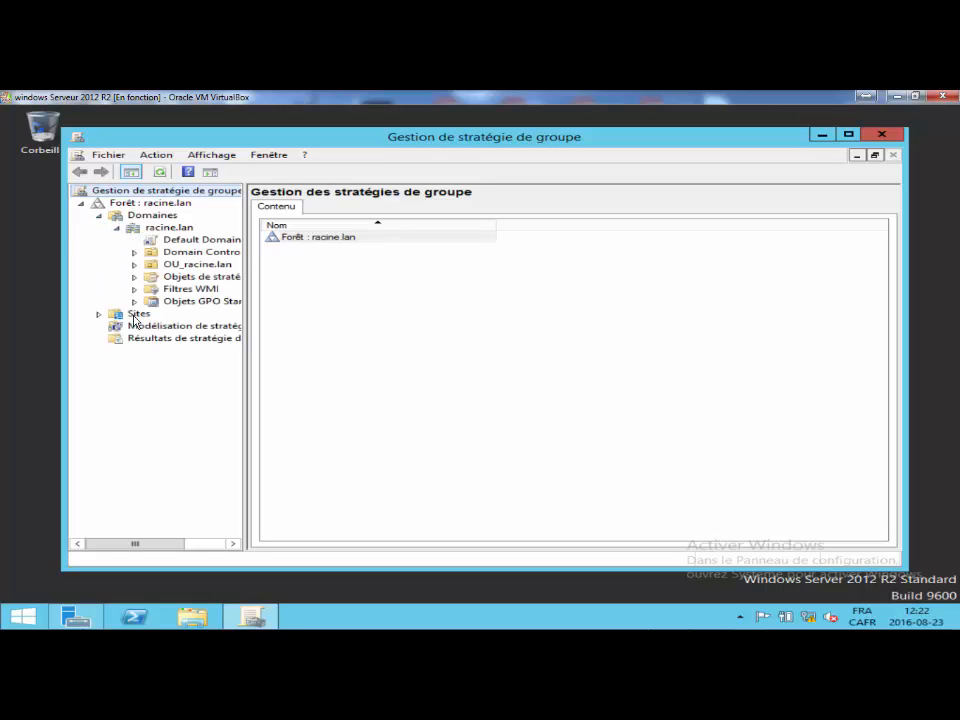
{"action": "left_click", "coordinate": [136, 264]}
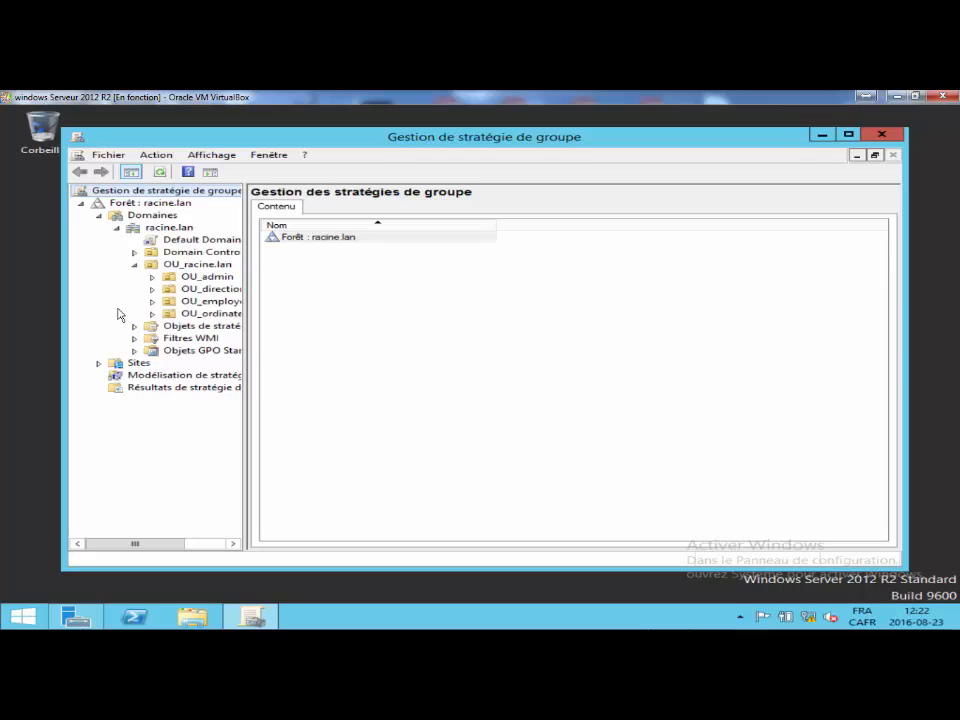
{"action": "mouse_move", "coordinate": [190, 272]}
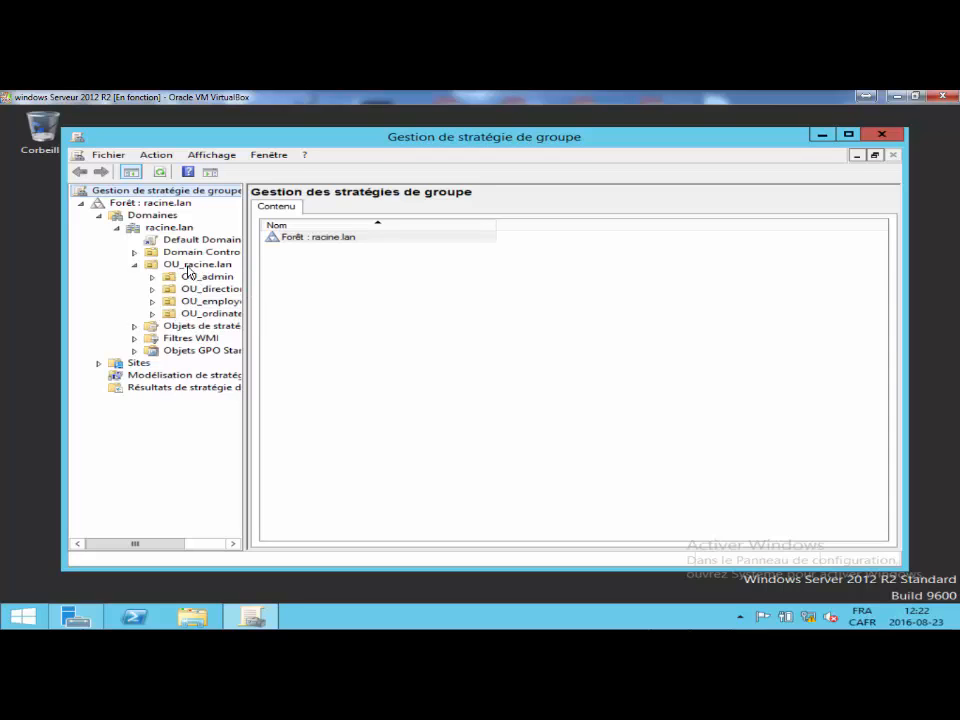
- Create a GPO named GPO_PROFILS_ITI linked to the OU_racine.lan OU
{"action": "right_click", "coordinate": [198, 264]}
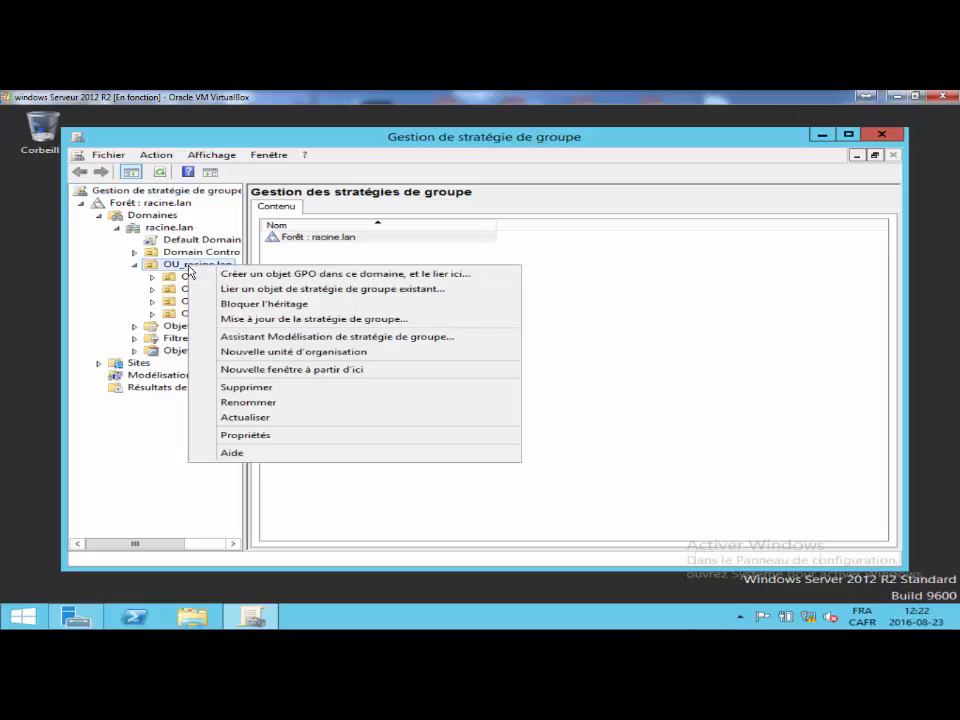
{"action": "mouse_move", "coordinate": [344, 272]}
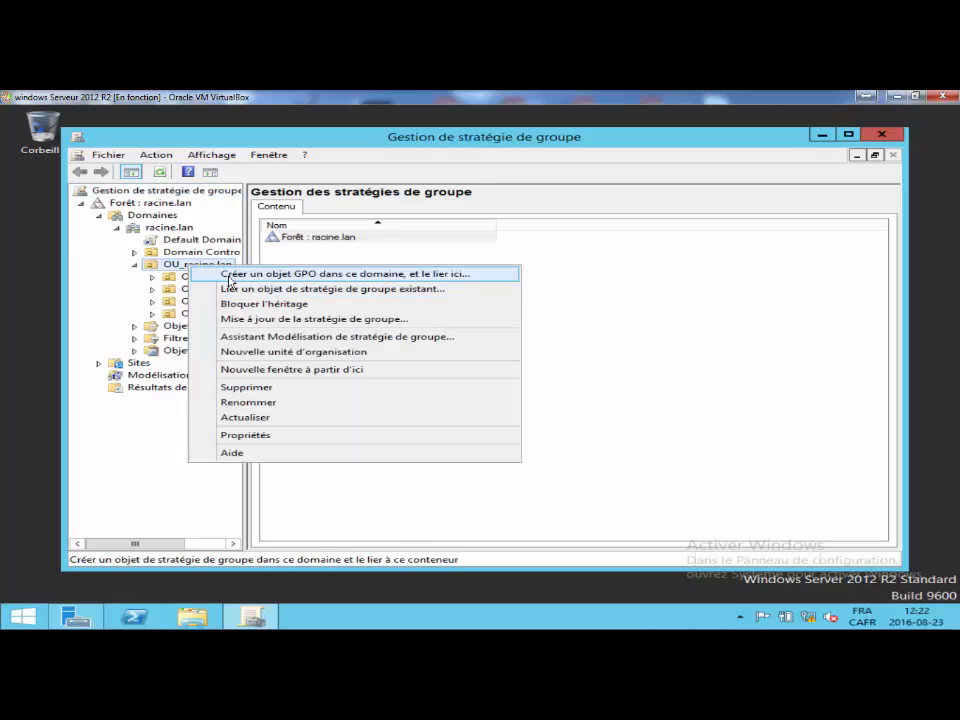
{"action": "left_click", "coordinate": [346, 272]}
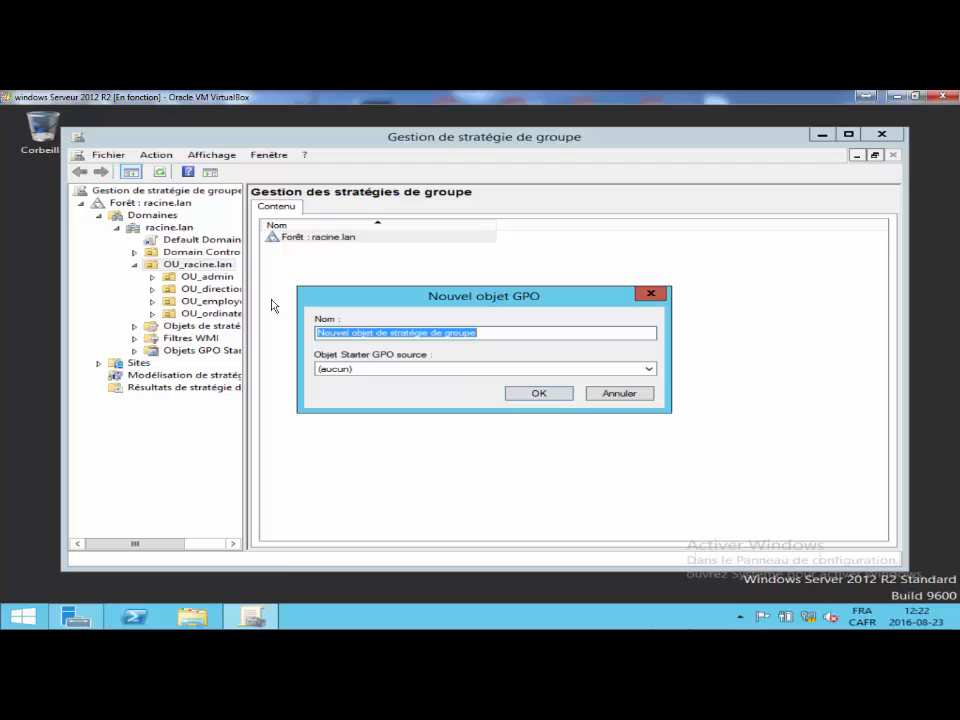
{"action": "type", "text": "GPO"}
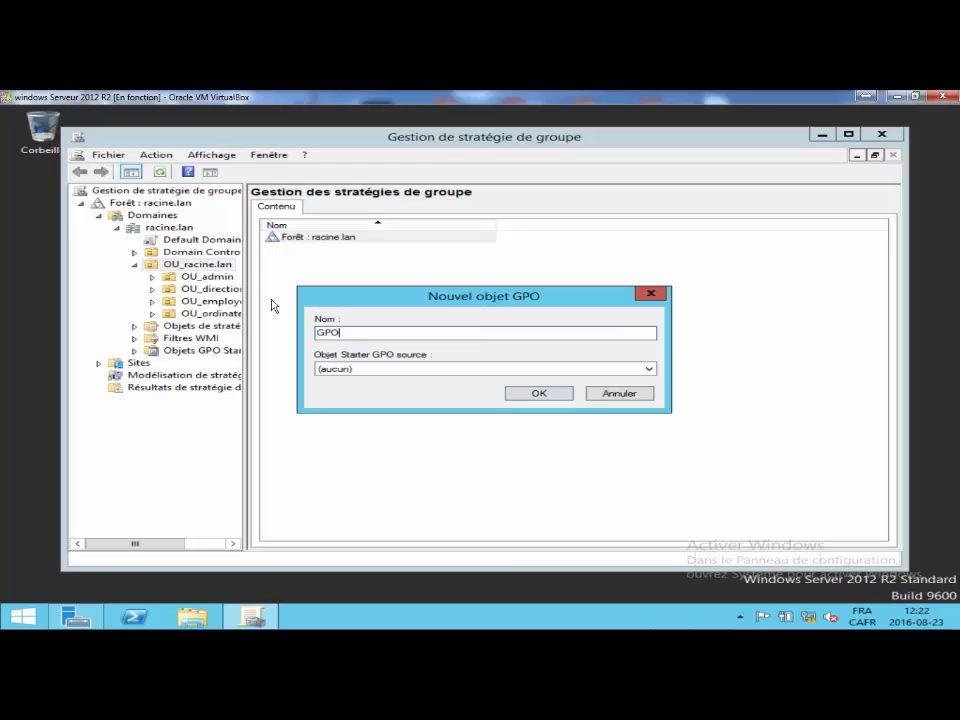
{"action": "type", "text": "_P"}
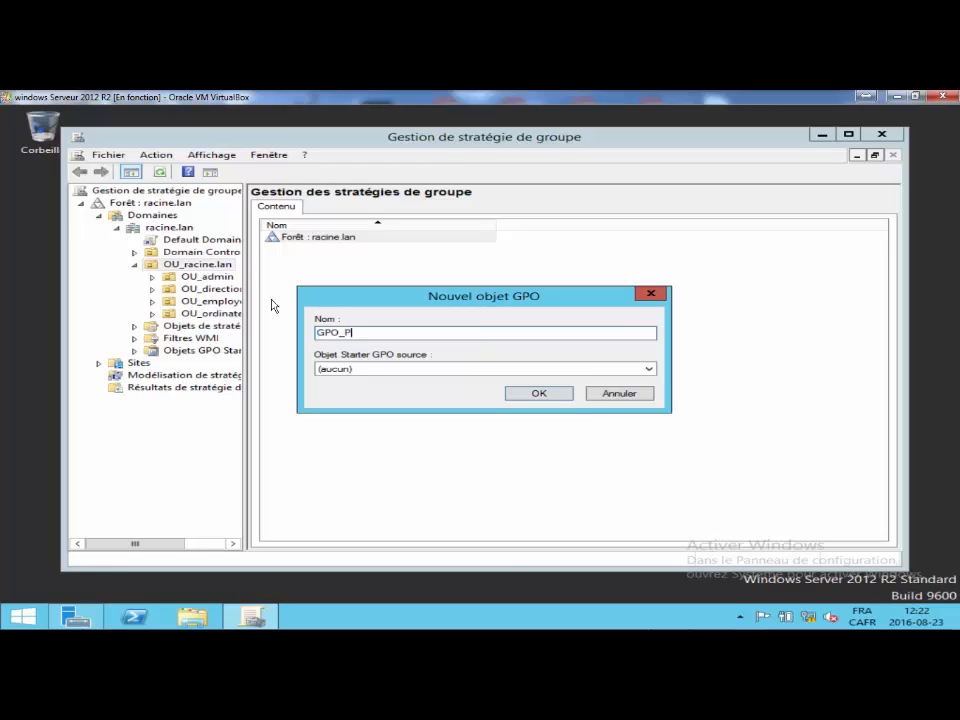
{"action": "type", "text": "ROFILS_"}
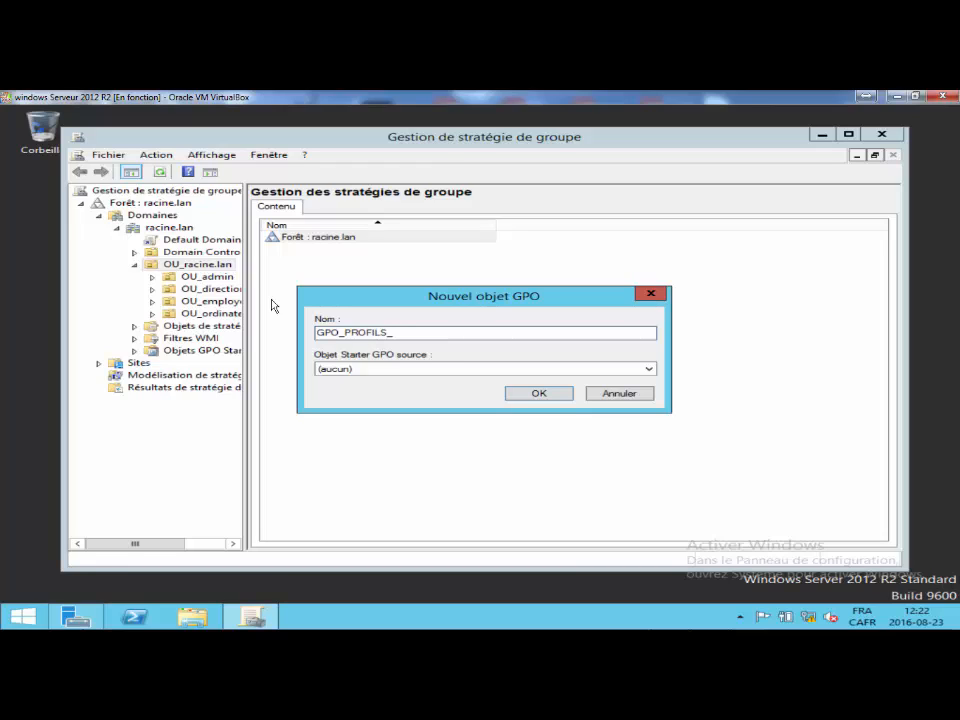
{"action": "type", "text": "IT"}
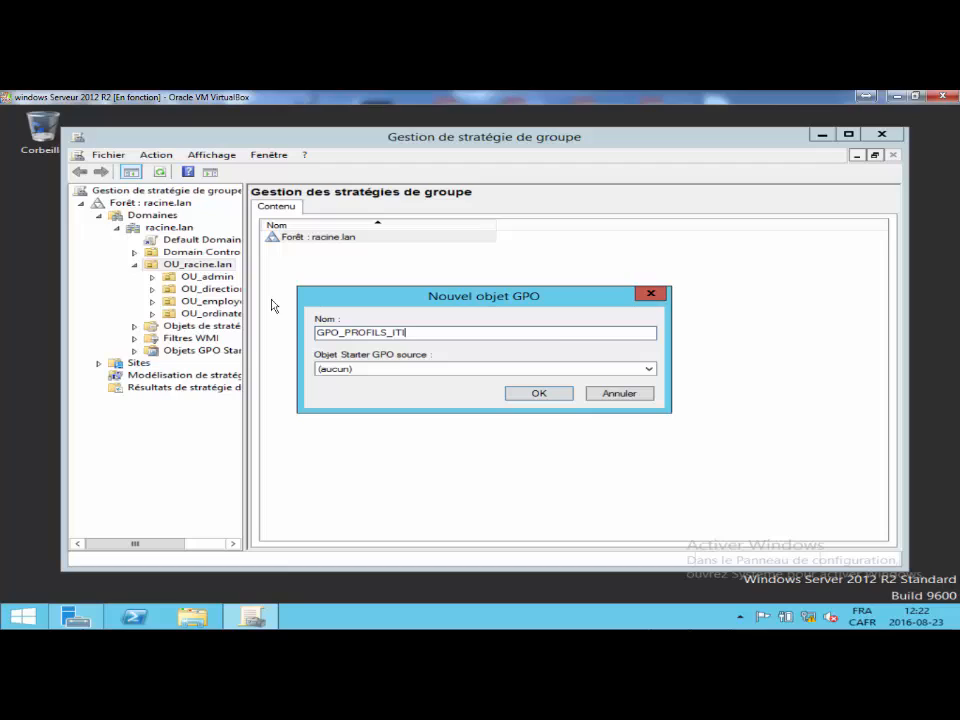
{"action": "mouse_move", "coordinate": [308, 360]}
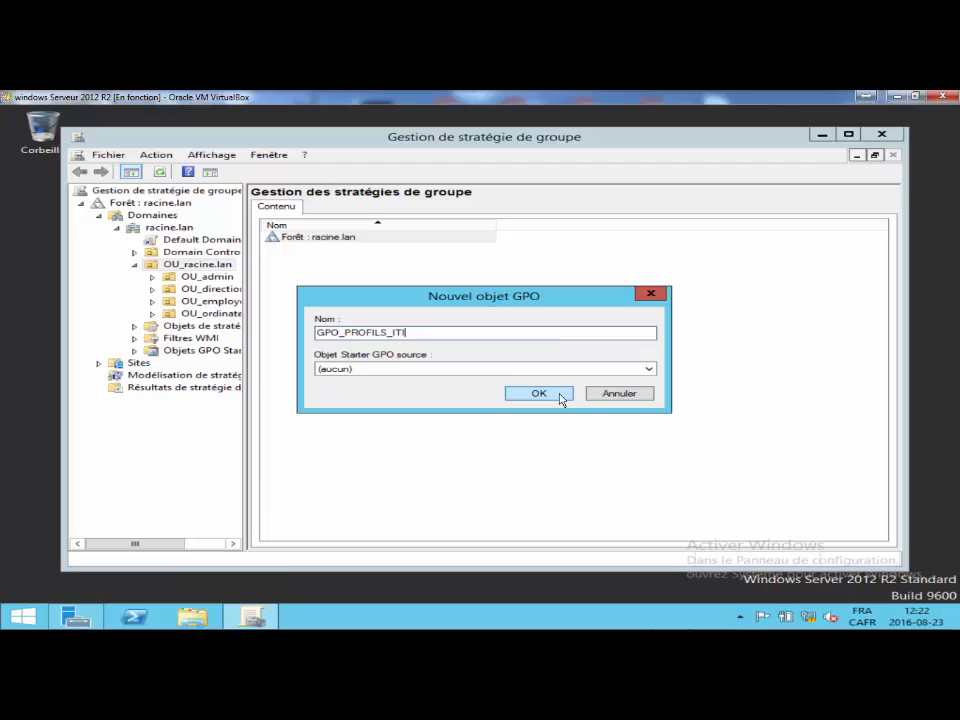
{"action": "left_click", "coordinate": [540, 392]}
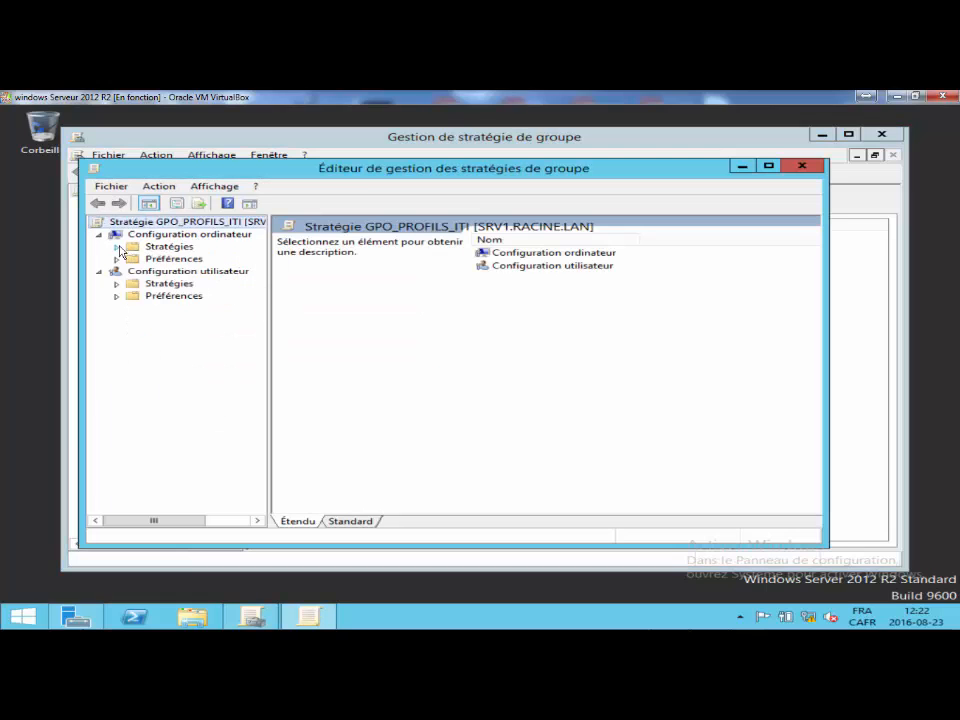
- Enable 'Toujours attendre le réseau' at startup and logon under Computer Configuration > System > Logon
{"action": "left_click", "coordinate": [116, 246]}
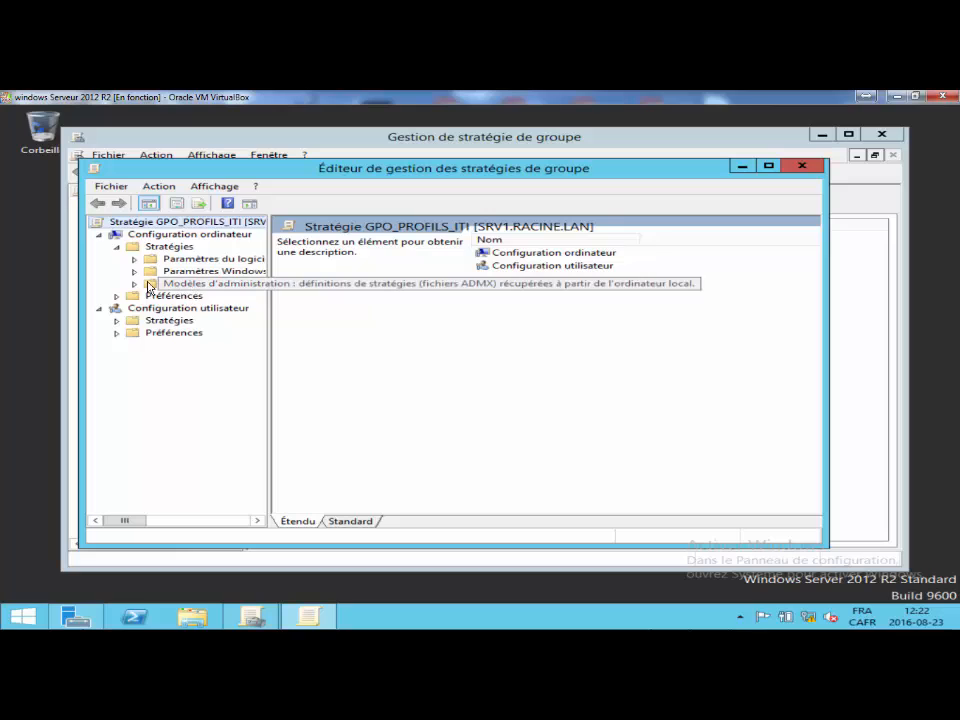
{"action": "left_click", "coordinate": [136, 284]}
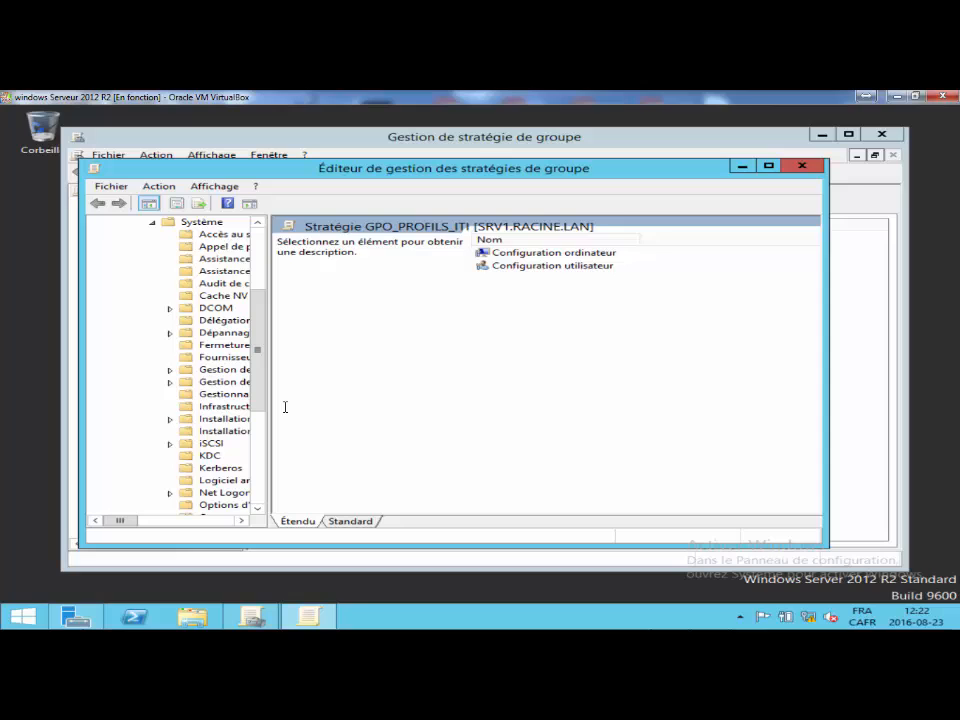
{"action": "mouse_move", "coordinate": [372, 400]}
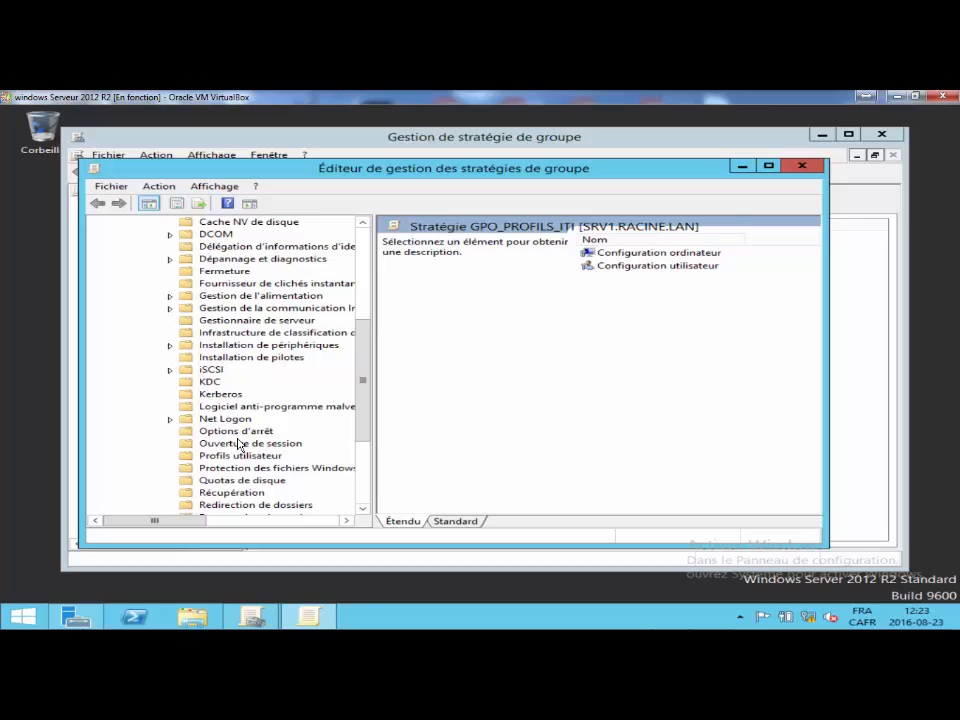
{"action": "mouse_move", "coordinate": [258, 452]}
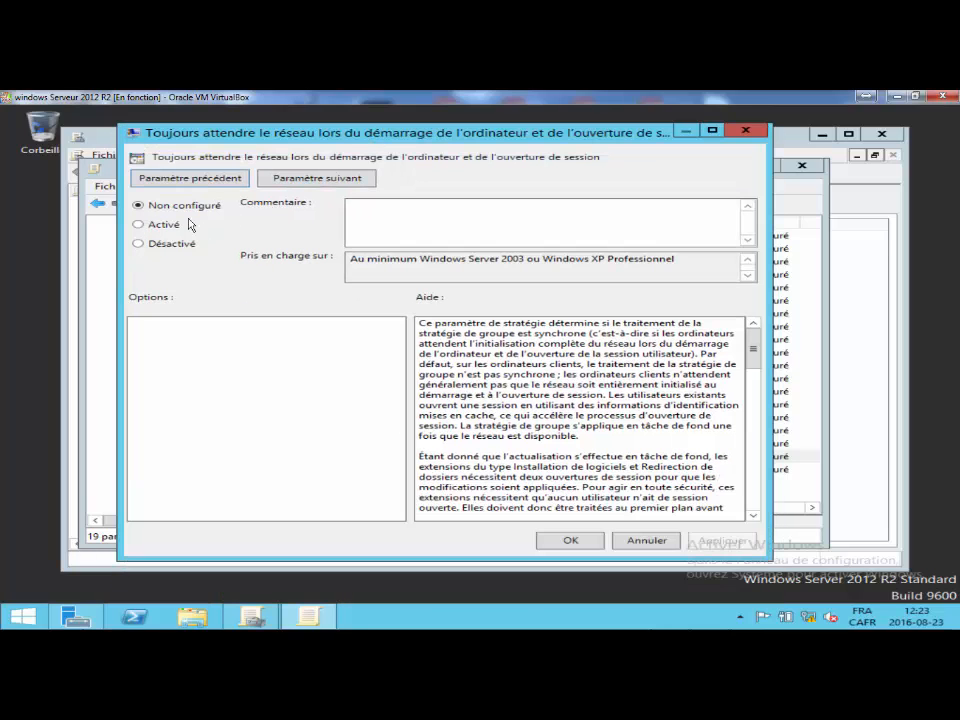
{"action": "left_click", "coordinate": [138, 224]}
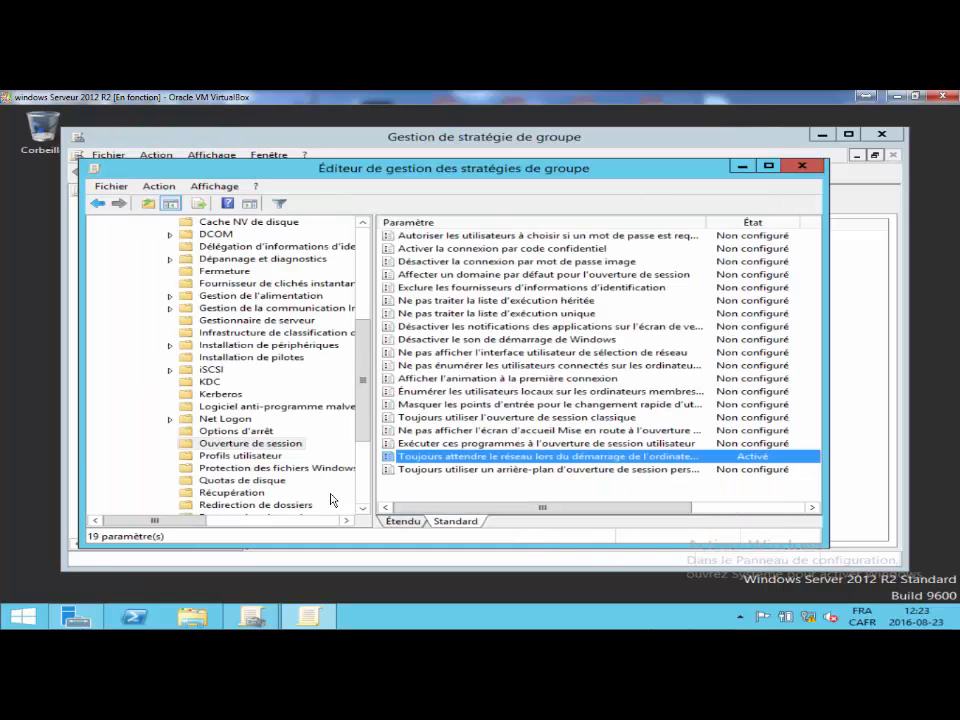
- Enable the roaming profile path for all users as \\SRV1\Profils_itinerants\%username%
{"action": "left_click", "coordinate": [238, 456]}
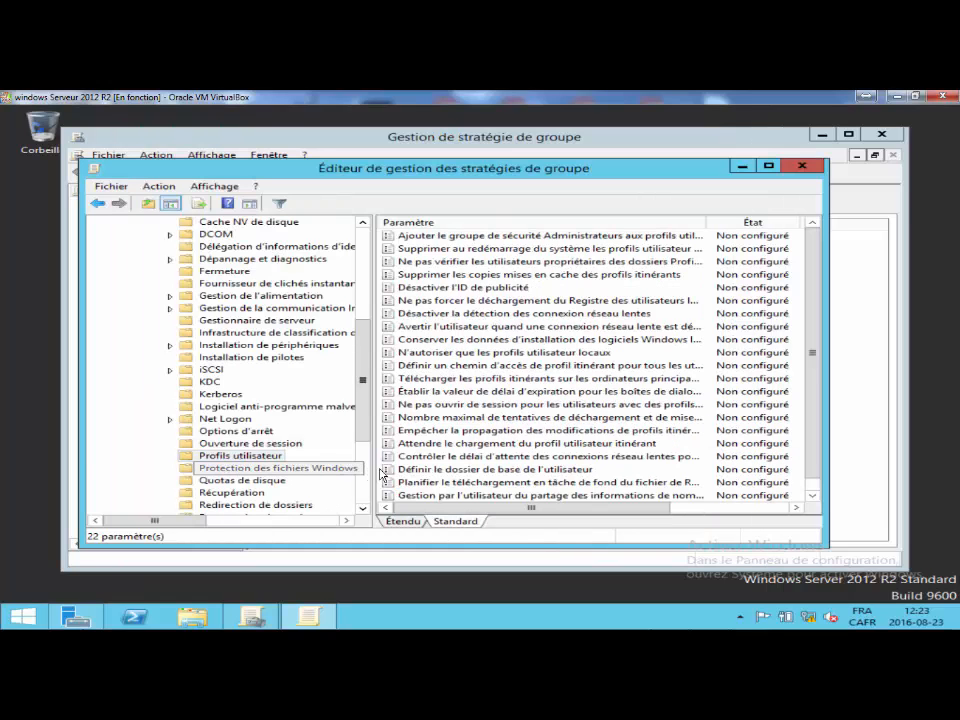
{"action": "scroll", "scroll_direction": "down", "scroll_amount": 3}
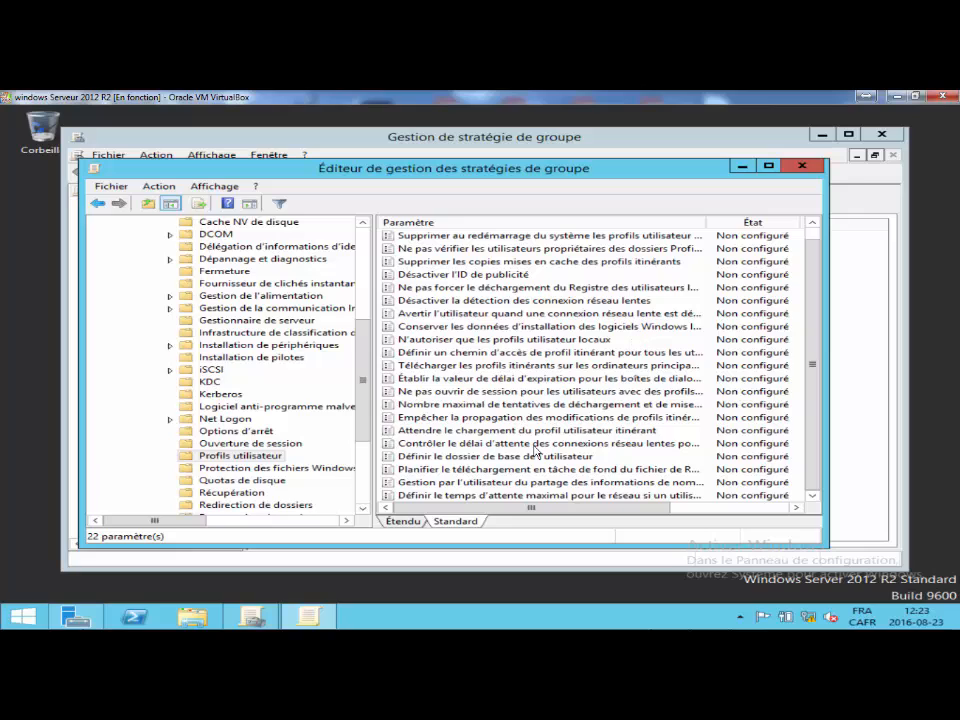
{"action": "mouse_move", "coordinate": [458, 352]}
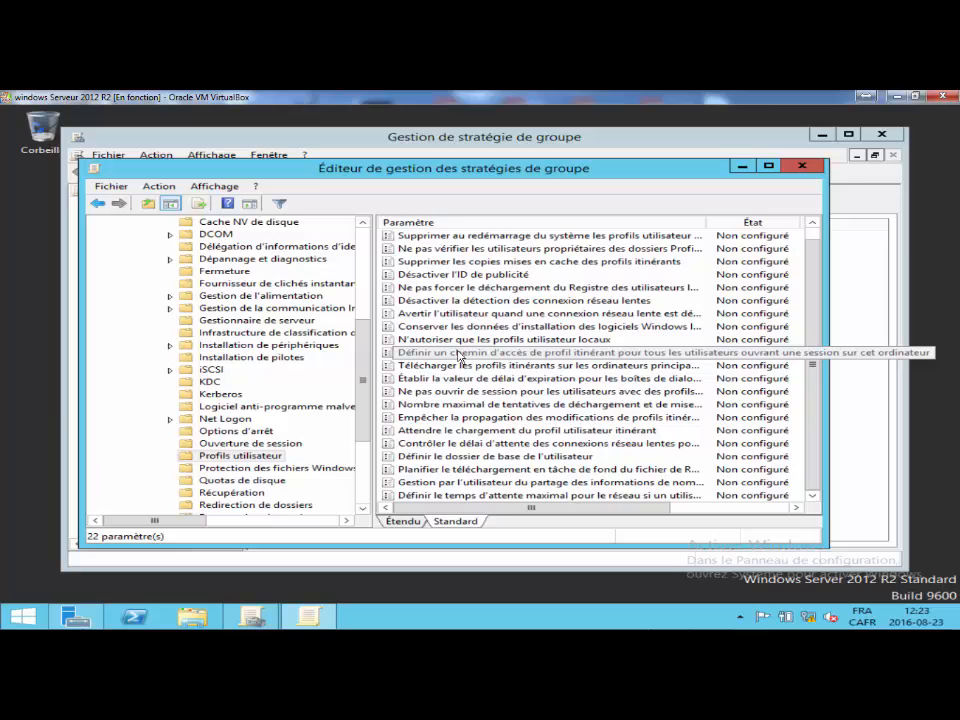
{"action": "left_click", "coordinate": [550, 352]}
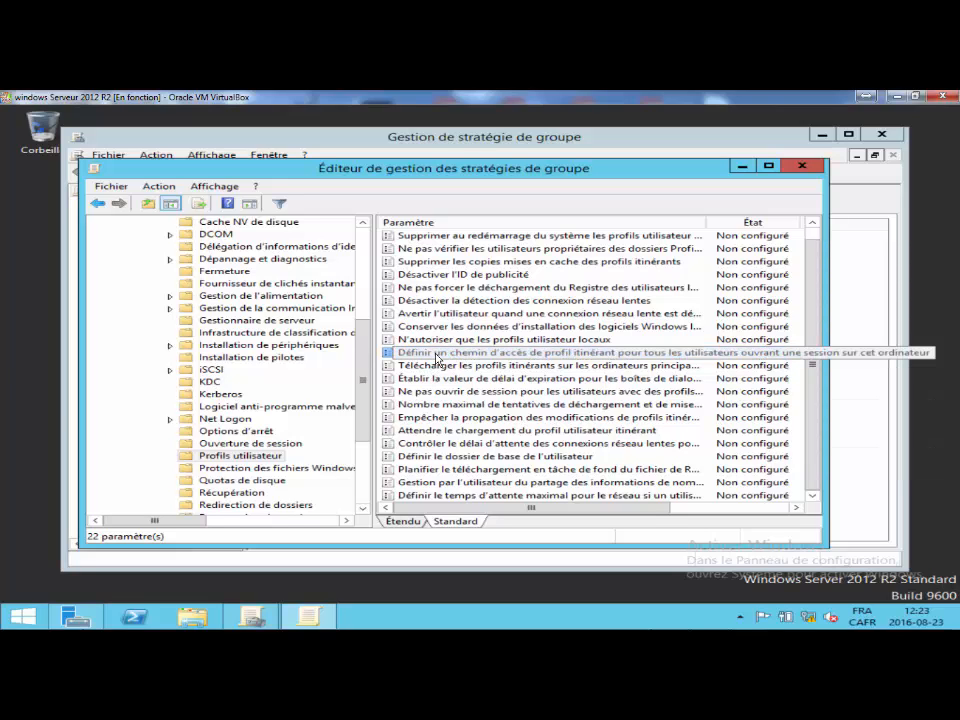
{"action": "double_click", "coordinate": [540, 352]}
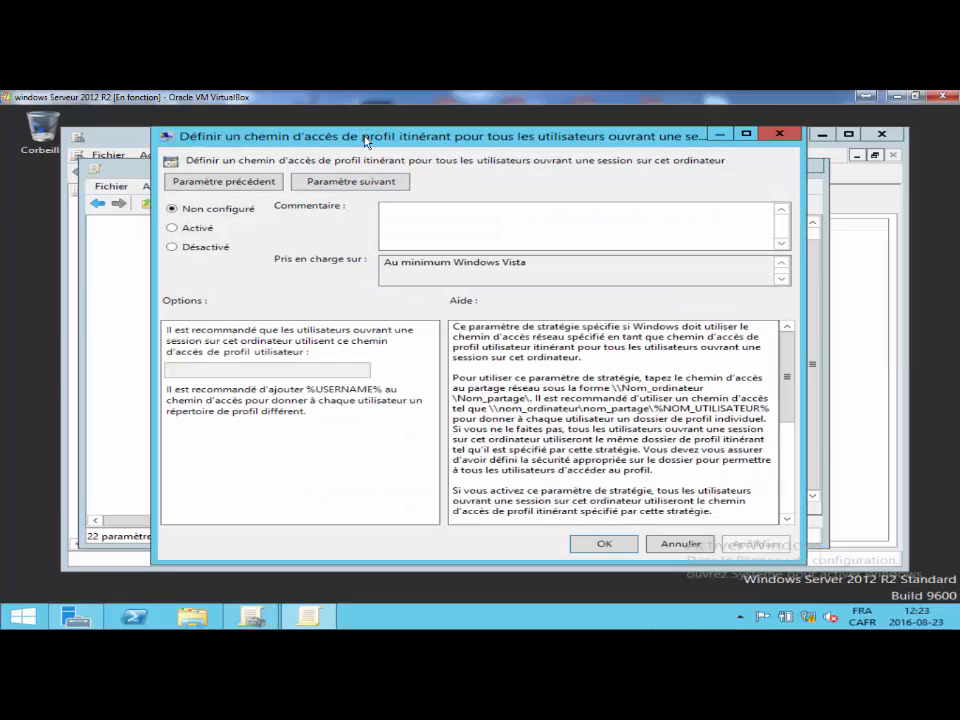
{"action": "left_click", "coordinate": [172, 228]}
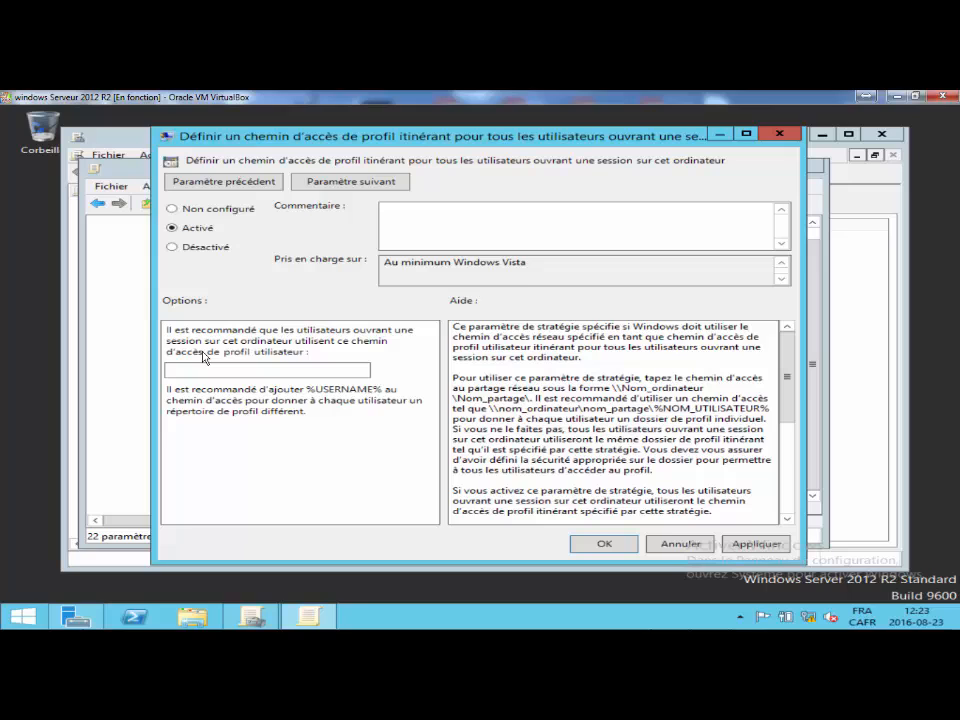
{"action": "right_click", "coordinate": [264, 370]}
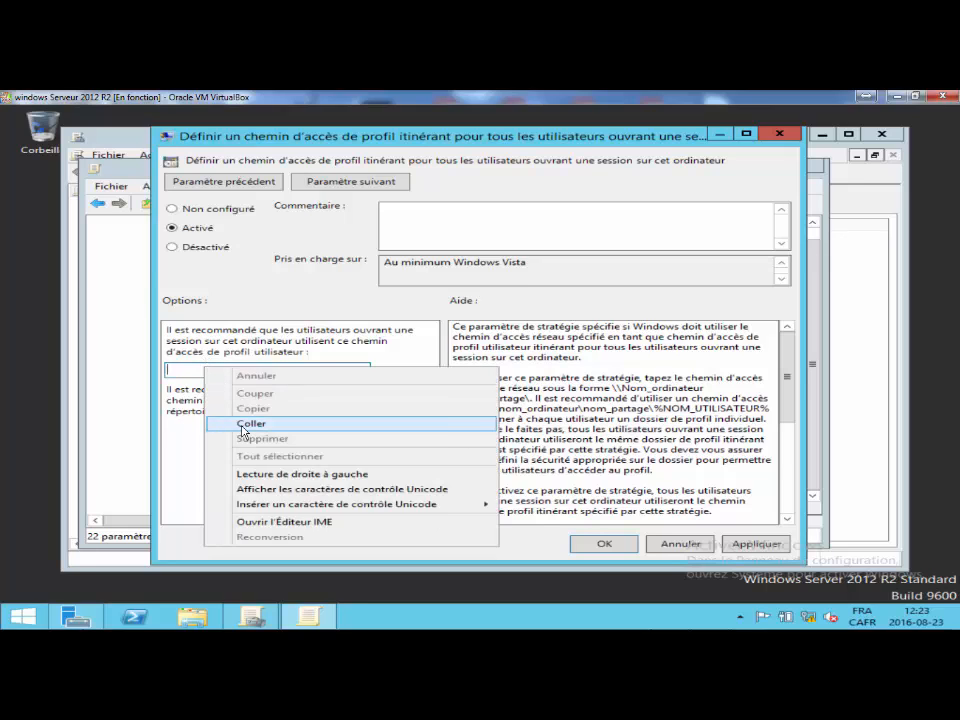
{"action": "left_click", "coordinate": [252, 424]}
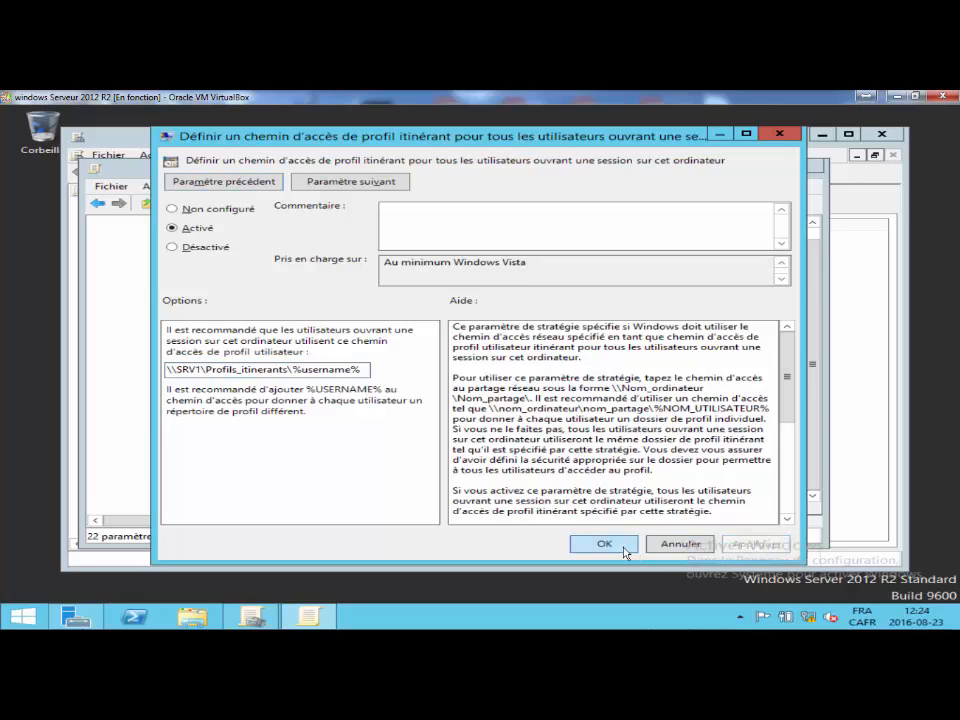
{"action": "left_click", "coordinate": [604, 544]}
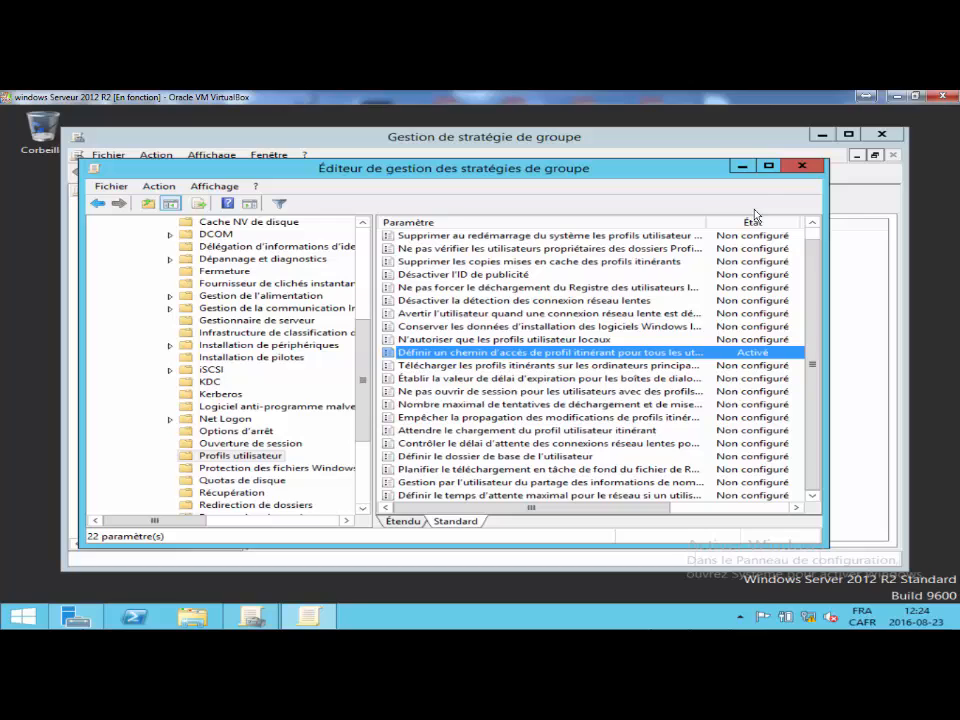
- Write gpupdate /force at an administrator PowerShell prompt without running it
{"action": "left_click", "coordinate": [802, 164]}
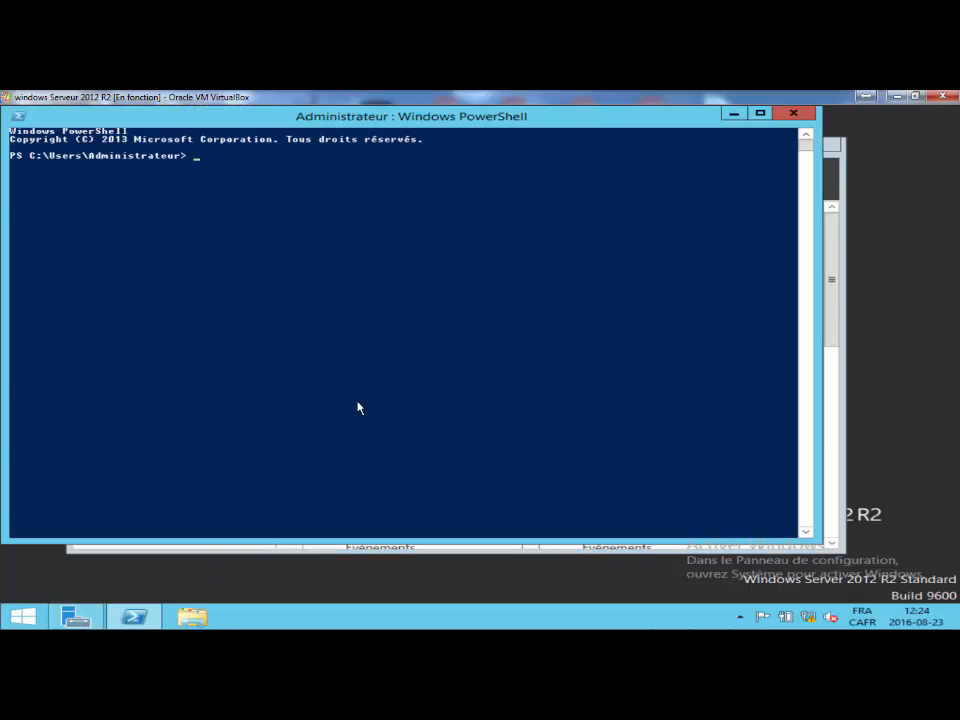
{"action": "type", "text": "gpupd"}
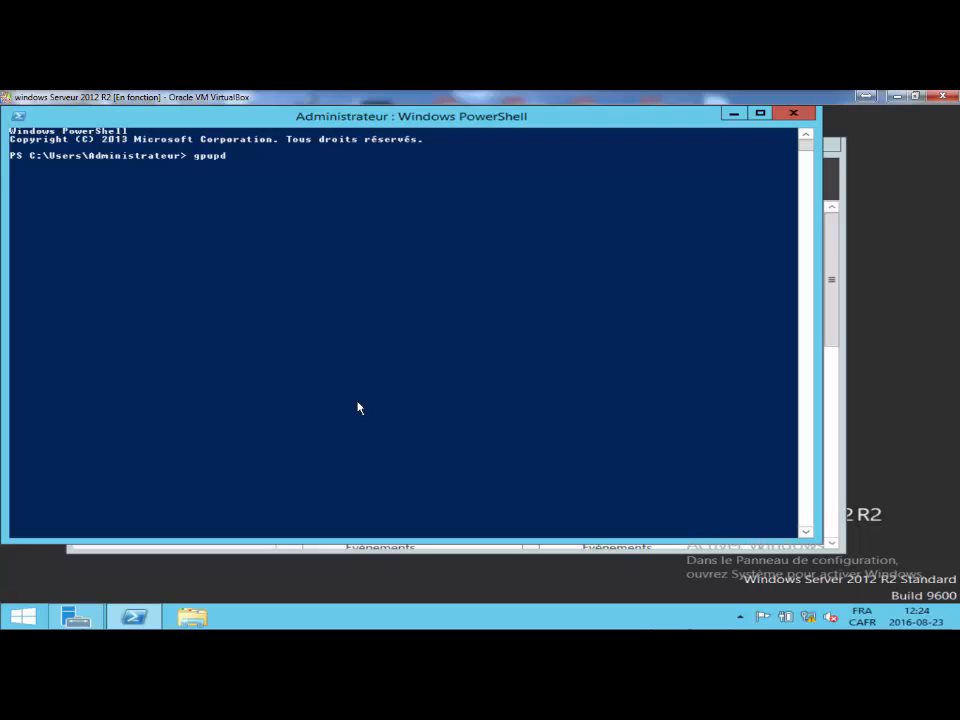
{"action": "type", "text": "ate"}
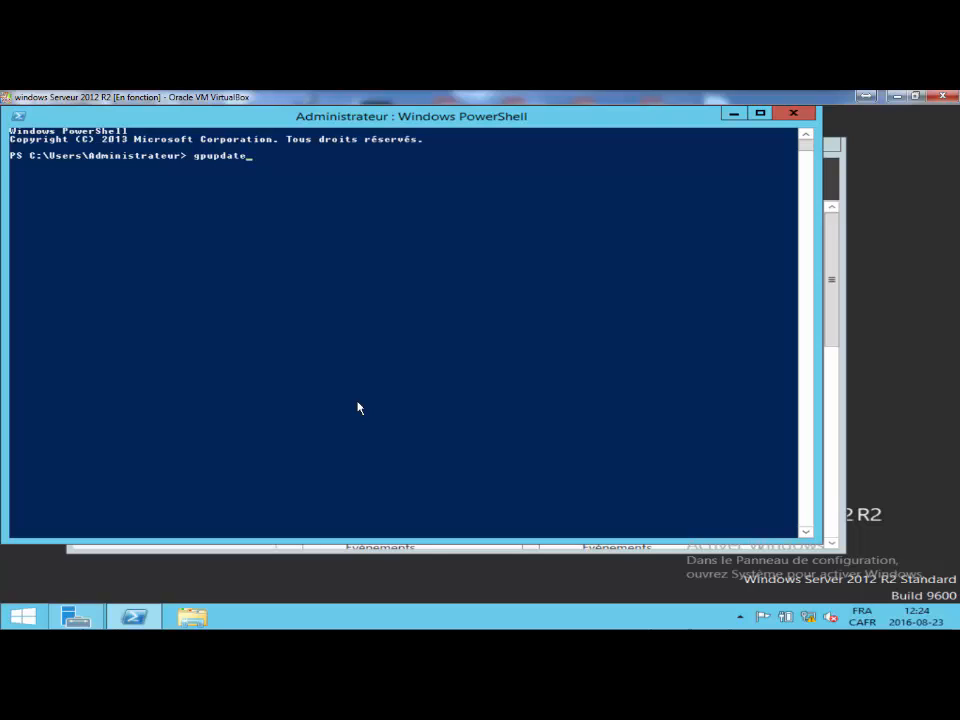
{"action": "type", "text": "/for"}
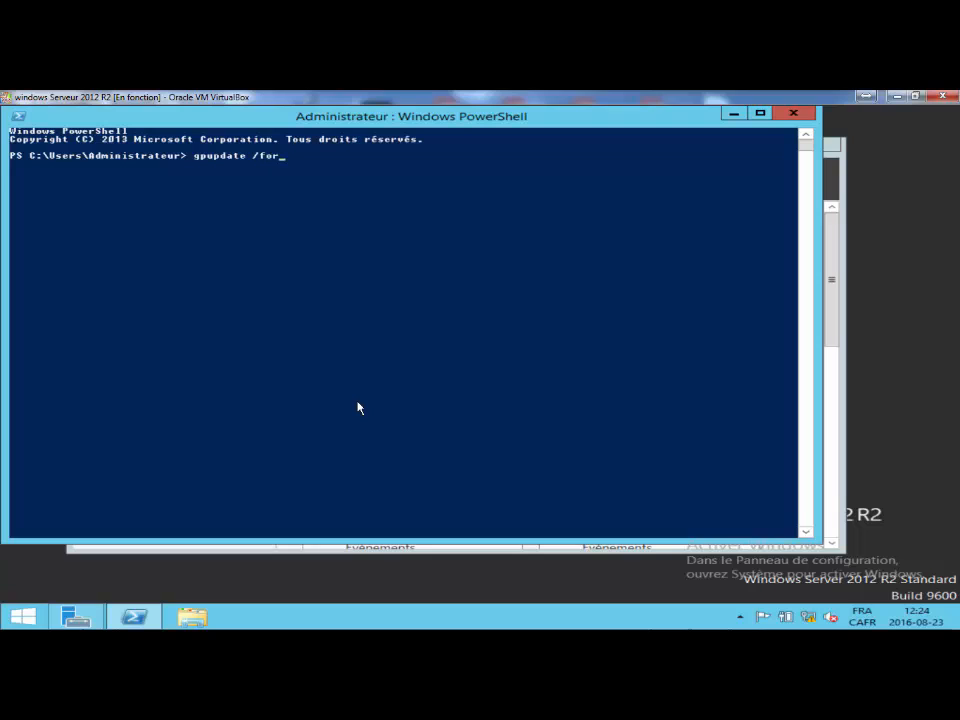
{"action": "type", "text": "ce"}
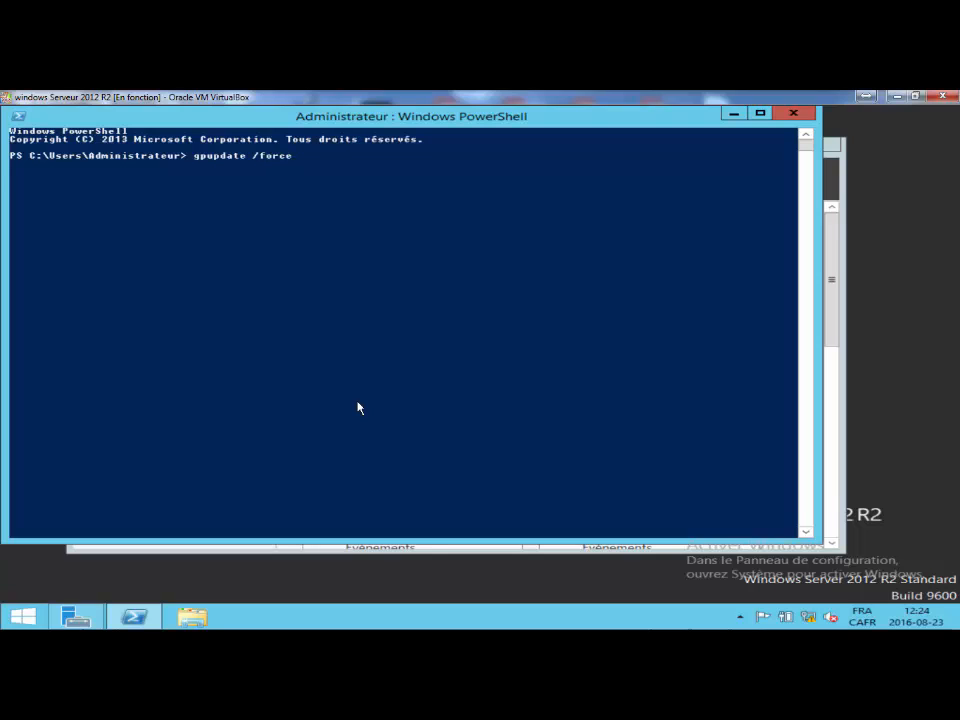